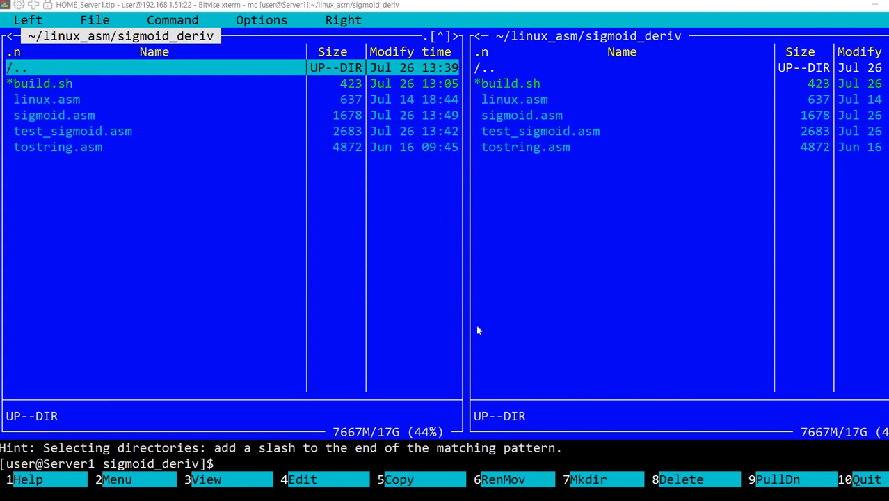
{"action": "mouse_move", "coordinate": [498, 267]}
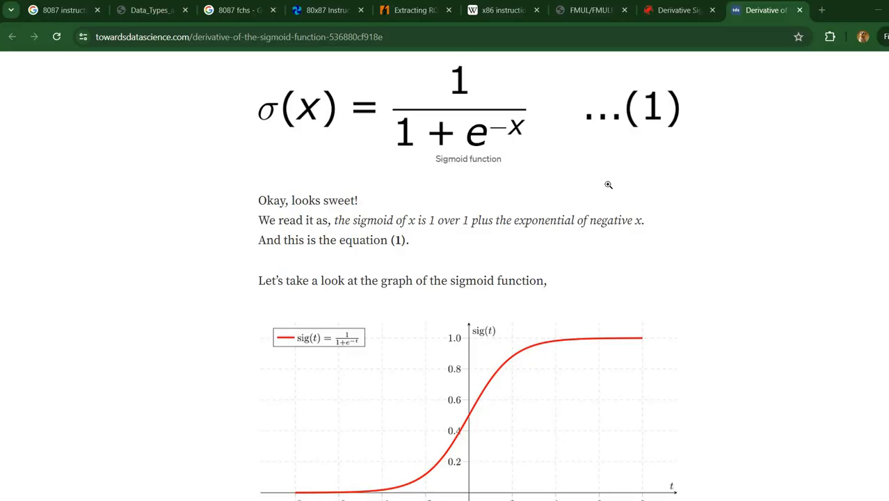
{"action": "mouse_move", "coordinate": [642, 260]}
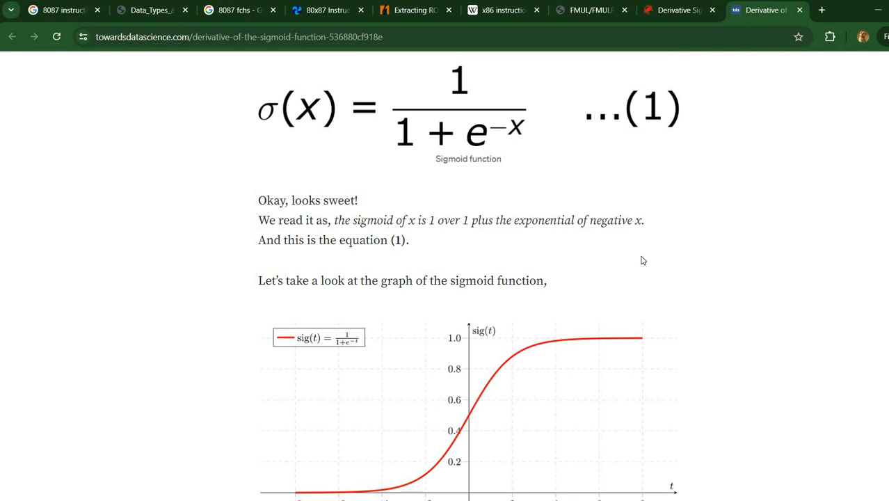
{"action": "mouse_move", "coordinate": [473, 66]}
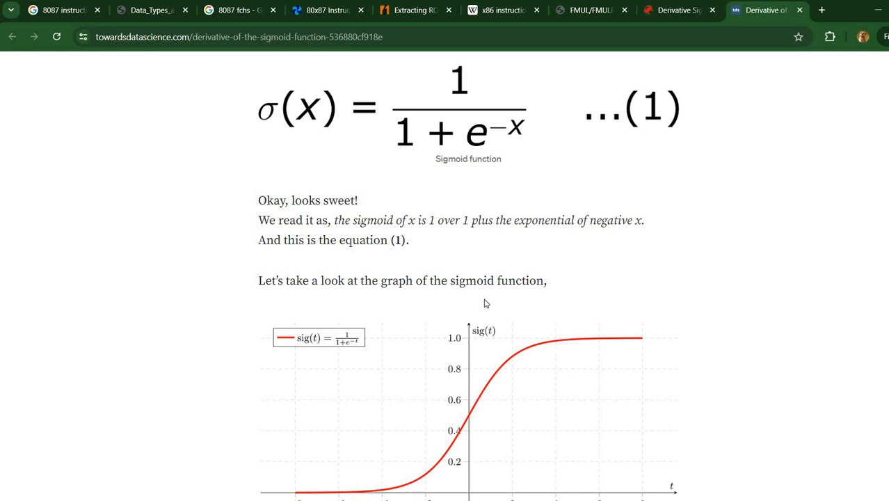
{"action": "mouse_move", "coordinate": [510, 279]}
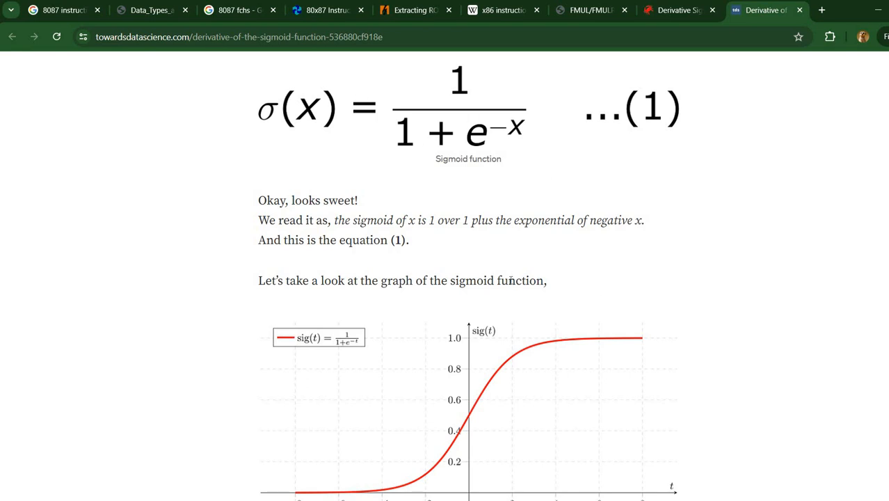
{"action": "mouse_move", "coordinate": [302, 301]}
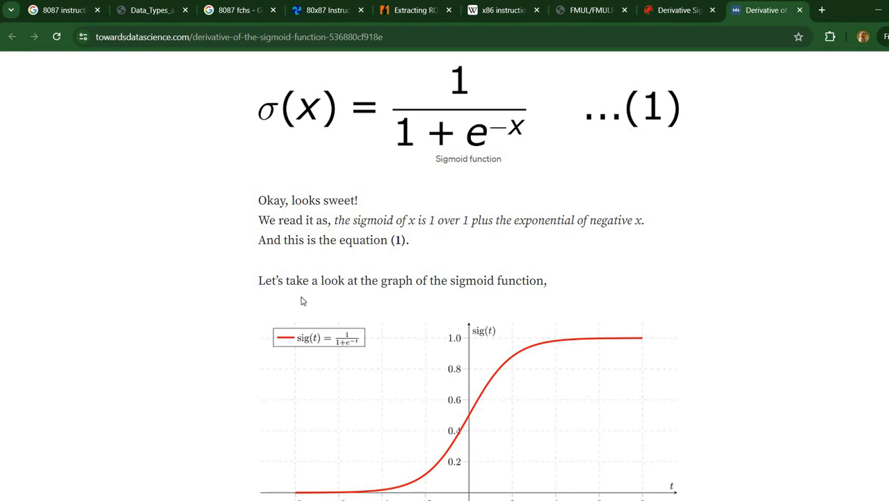
Scroll through the derivation Steps 1–16 down to the result σ'(x) = σ(x)(1 − σ(x)).
{"action": "scroll", "scroll_direction": "down", "scroll_amount": 3}
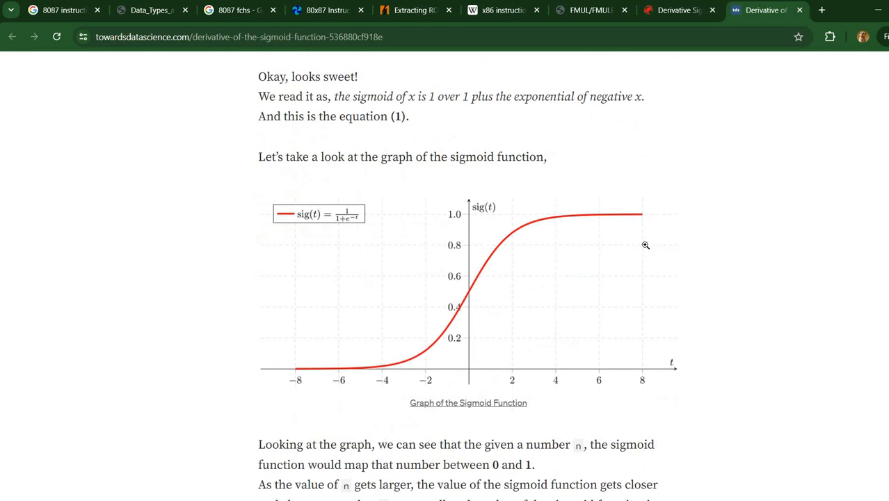
{"action": "mouse_move", "coordinate": [347, 220]}
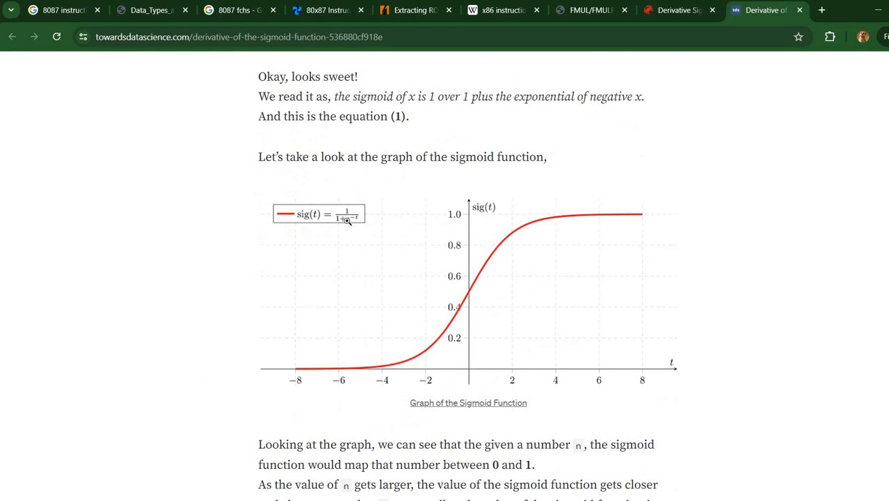
{"action": "mouse_move", "coordinate": [201, 312]}
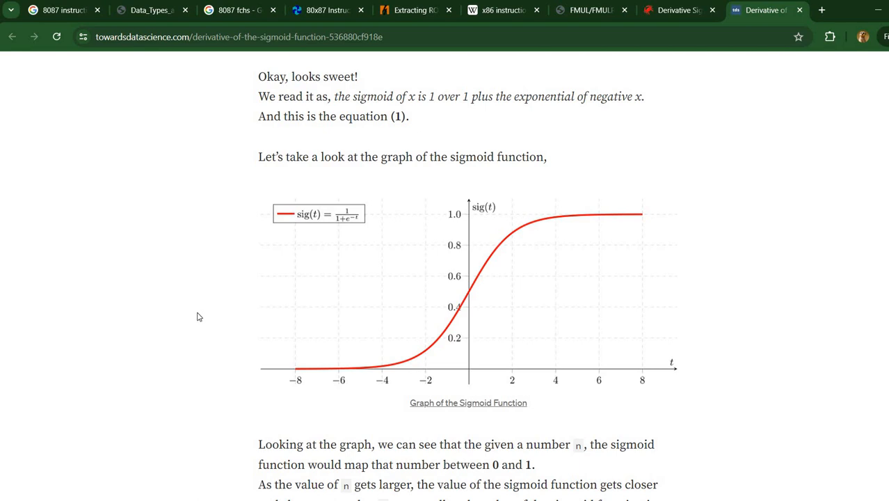
{"action": "mouse_move", "coordinate": [183, 320]}
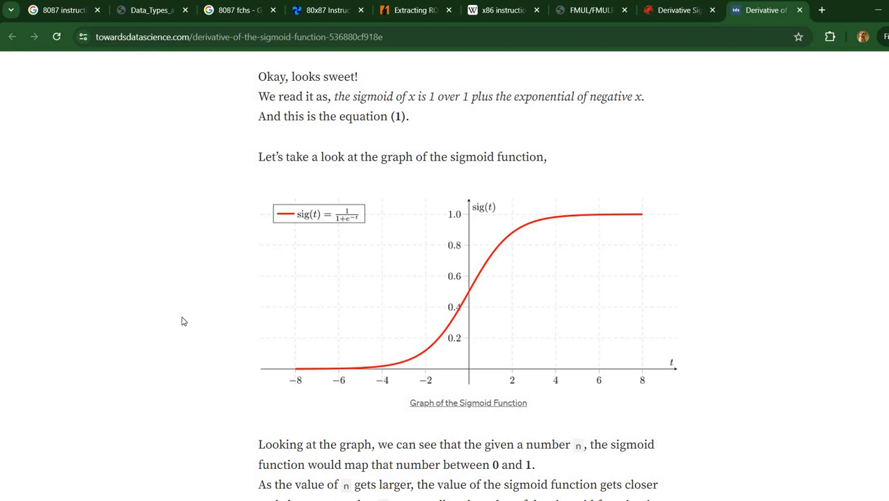
{"action": "scroll", "scroll_direction": "down", "scroll_amount": 3}
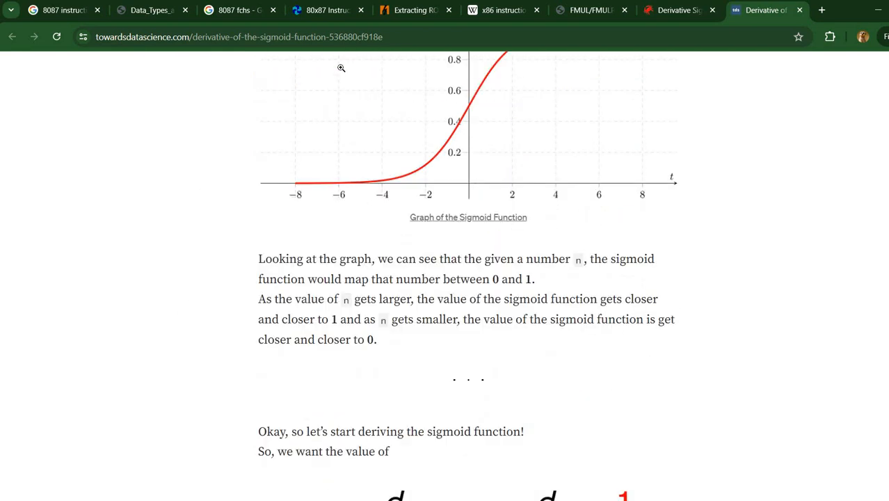
{"action": "scroll", "scroll_direction": "down", "scroll_amount": 3}
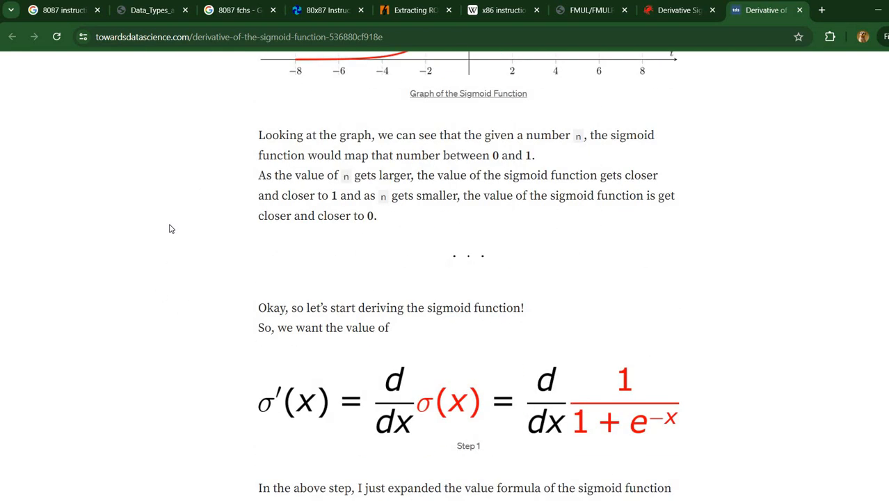
{"action": "mouse_move", "coordinate": [164, 289]}
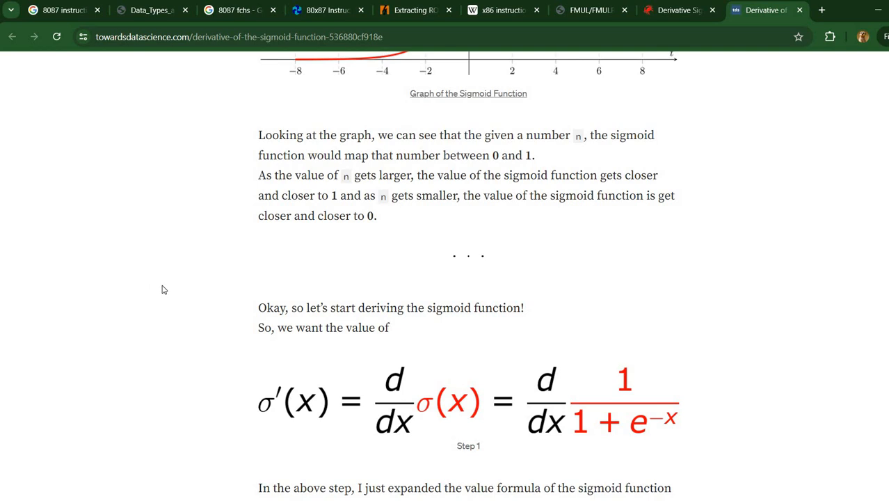
{"action": "scroll", "scroll_direction": "down", "scroll_amount": 3}
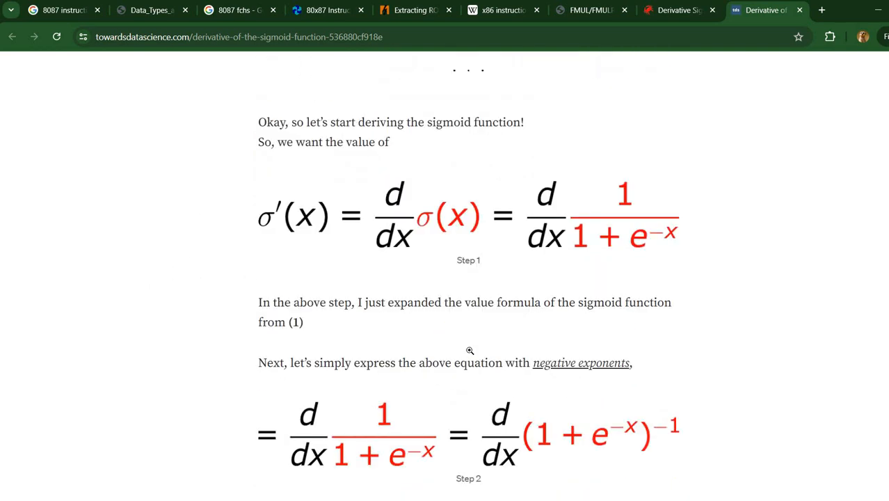
{"action": "scroll", "scroll_direction": "down", "scroll_amount": 3}
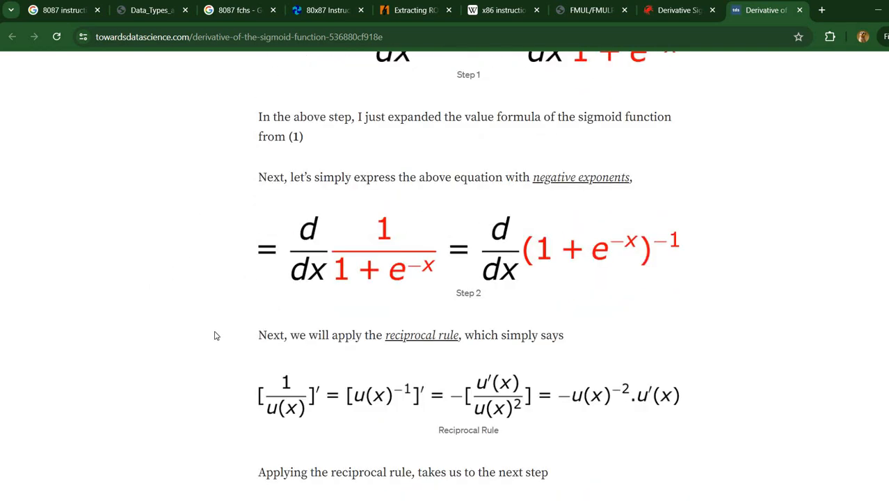
{"action": "scroll", "scroll_direction": "down", "scroll_amount": 3}
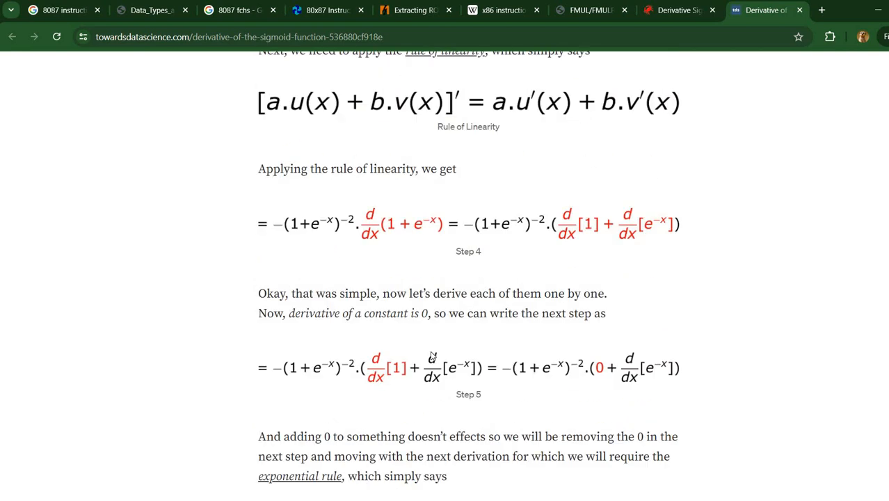
{"action": "scroll", "scroll_direction": "down", "scroll_amount": 3}
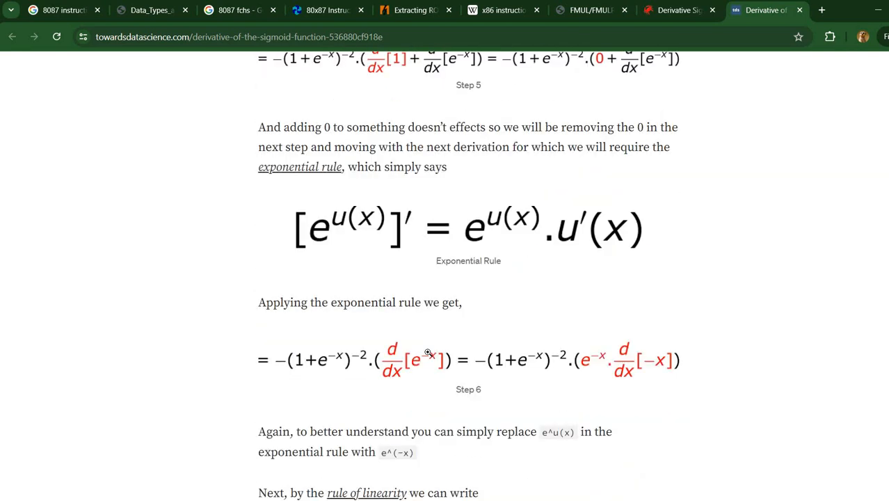
{"action": "scroll", "scroll_direction": "down", "scroll_amount": 3}
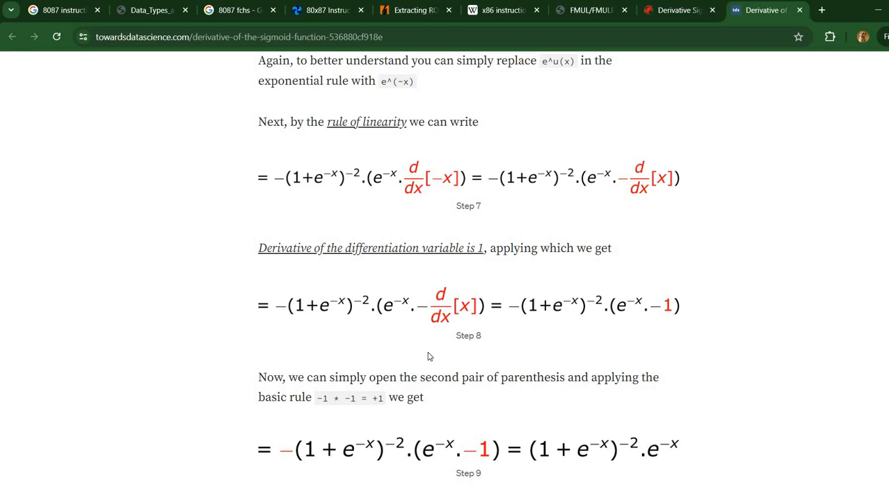
{"action": "scroll", "scroll_direction": "down", "scroll_amount": 3}
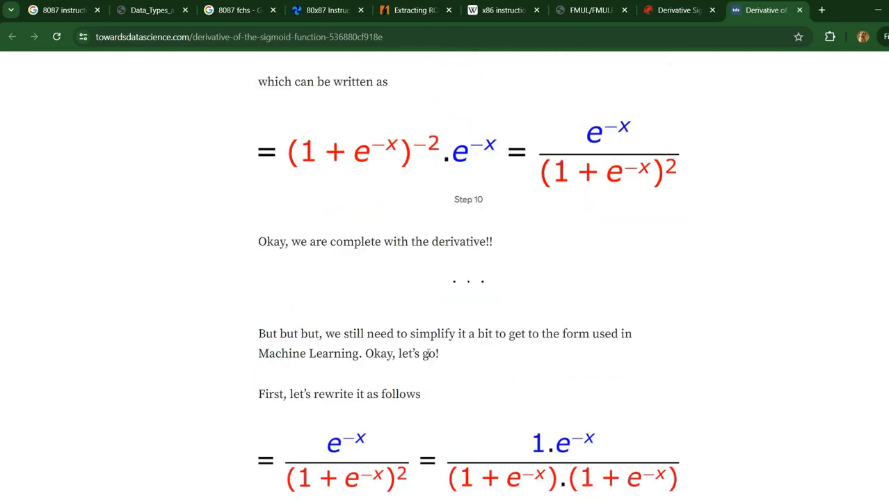
{"action": "scroll", "scroll_direction": "down", "scroll_amount": 3}
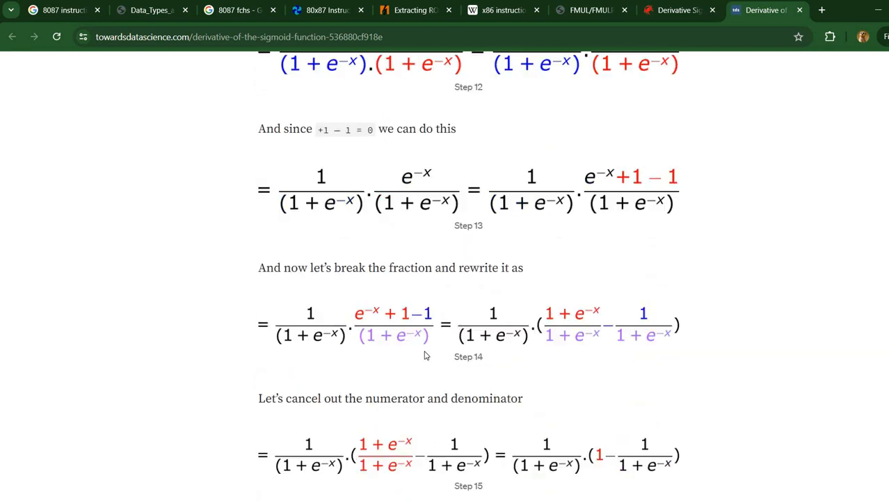
{"action": "scroll", "scroll_direction": "down", "scroll_amount": 3}
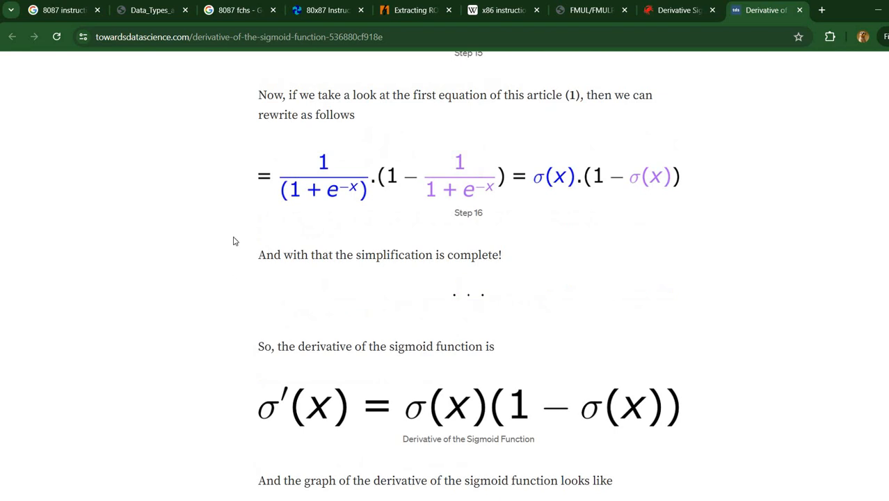
{"action": "mouse_move", "coordinate": [193, 245]}
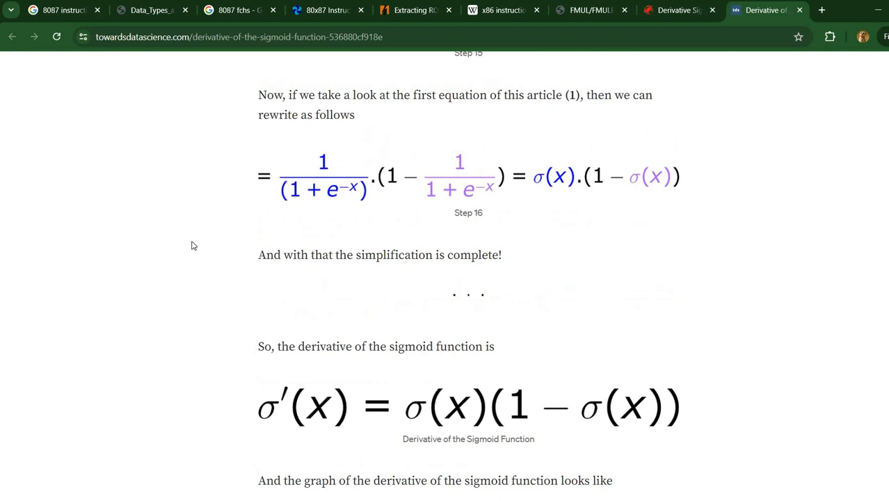
{"action": "mouse_move", "coordinate": [175, 292]}
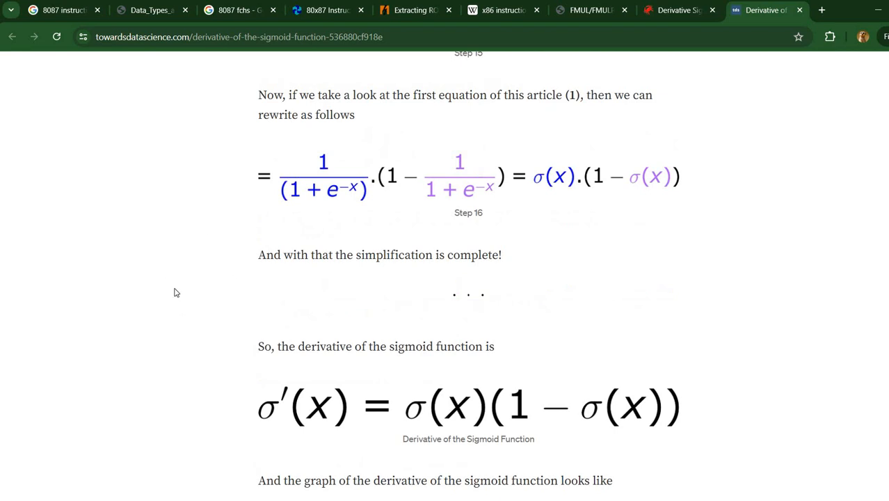
Scroll to the σ(x)(1−σ(x)) formula and the graph of the sigmoid with its bell-shaped derivative.
{"action": "scroll", "scroll_direction": "down", "scroll_amount": 3}
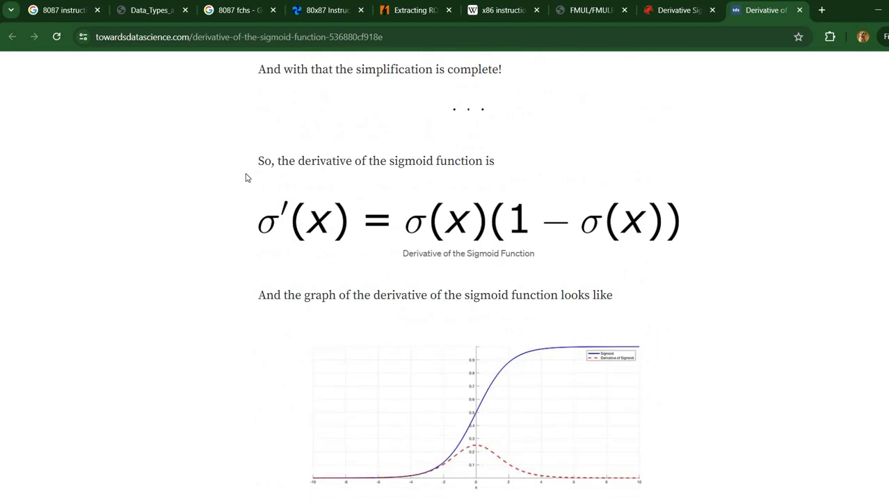
{"action": "scroll", "scroll_direction": "down", "scroll_amount": 3}
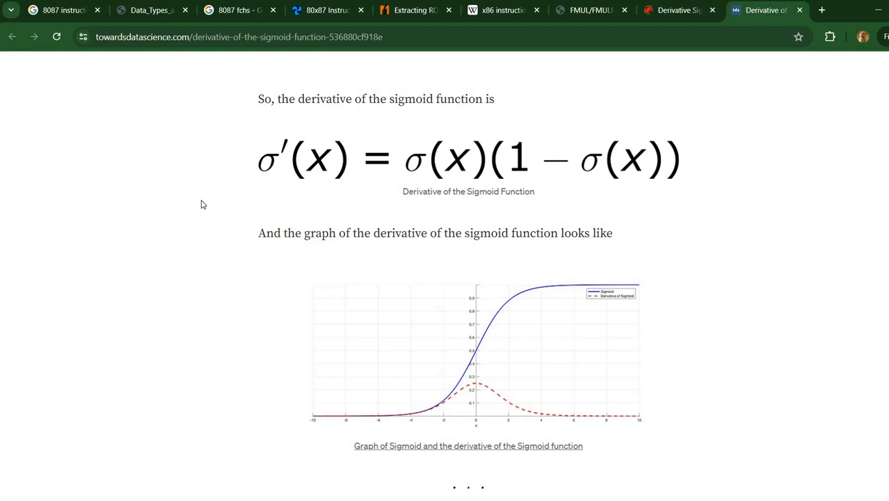
{"action": "mouse_move", "coordinate": [308, 287]}
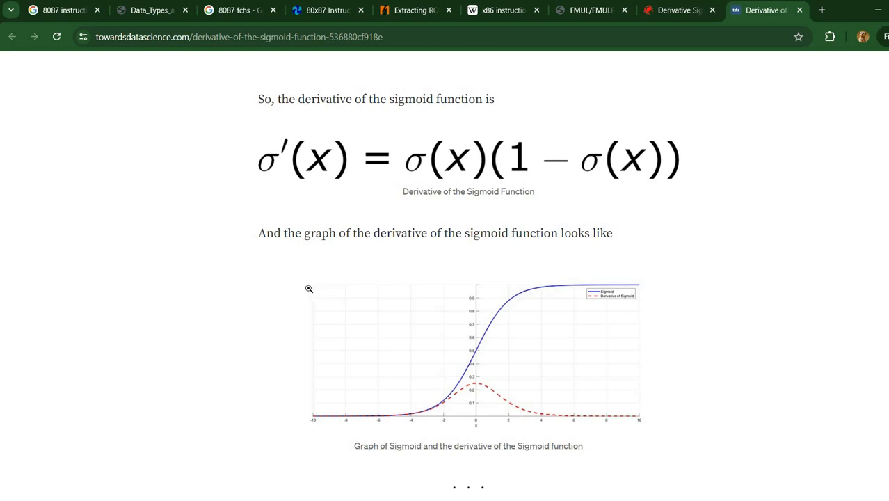
{"action": "mouse_move", "coordinate": [541, 288]}
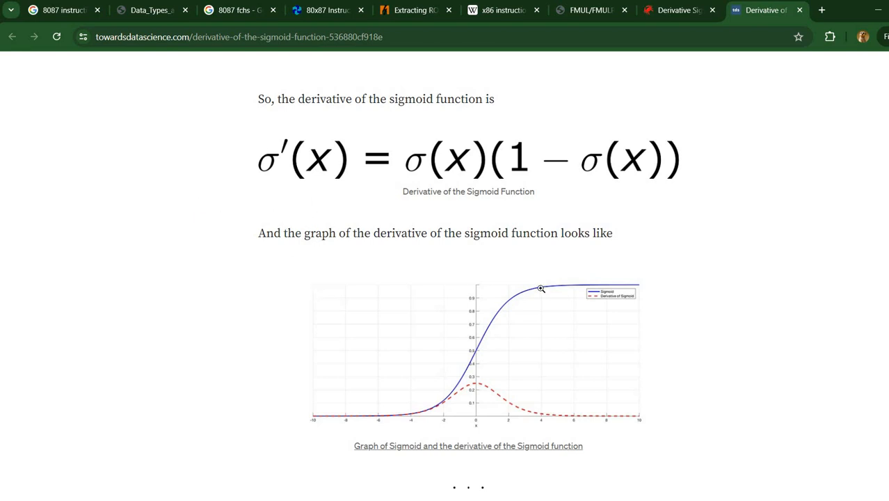
{"action": "mouse_move", "coordinate": [464, 170]}
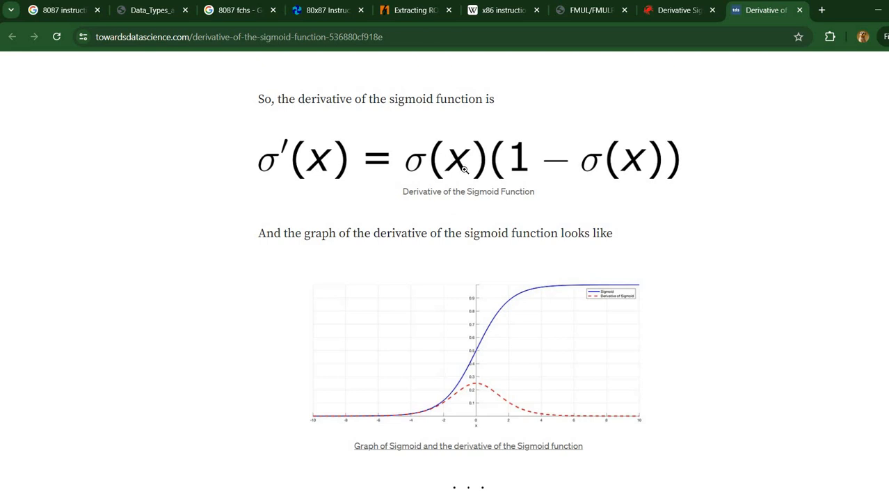
{"action": "mouse_move", "coordinate": [511, 226]}
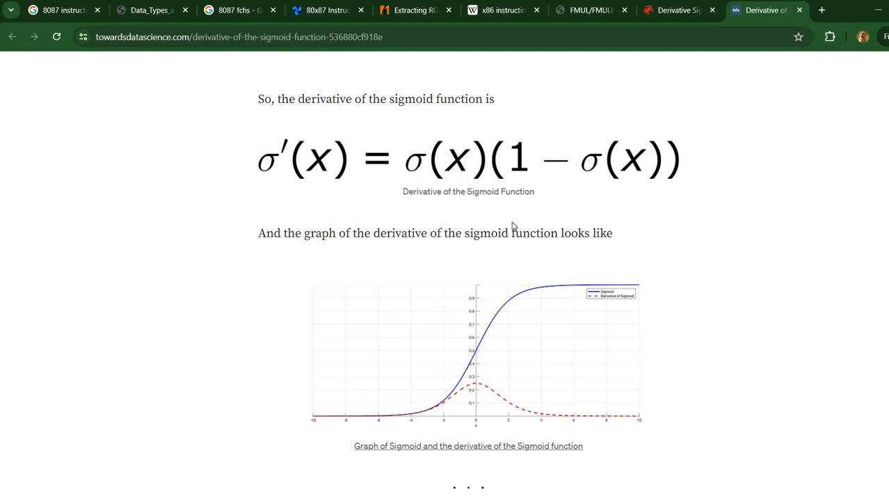
{"action": "mouse_move", "coordinate": [581, 192]}
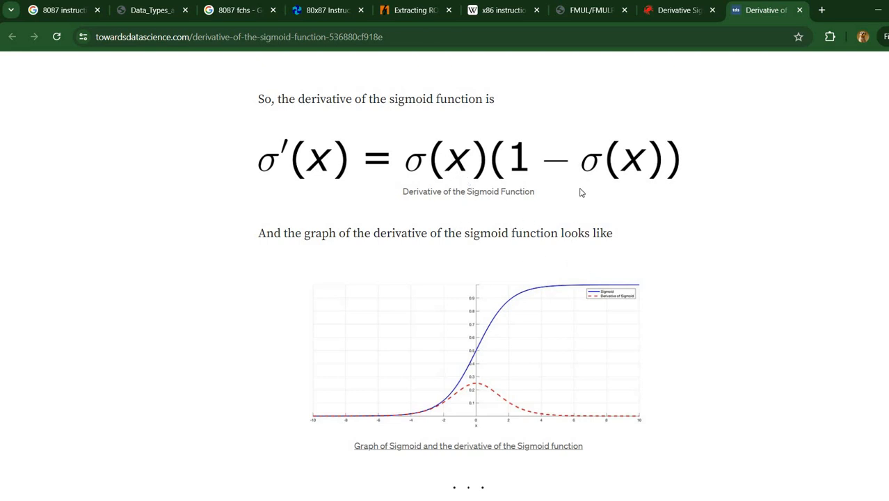
{"action": "mouse_move", "coordinate": [648, 167]}
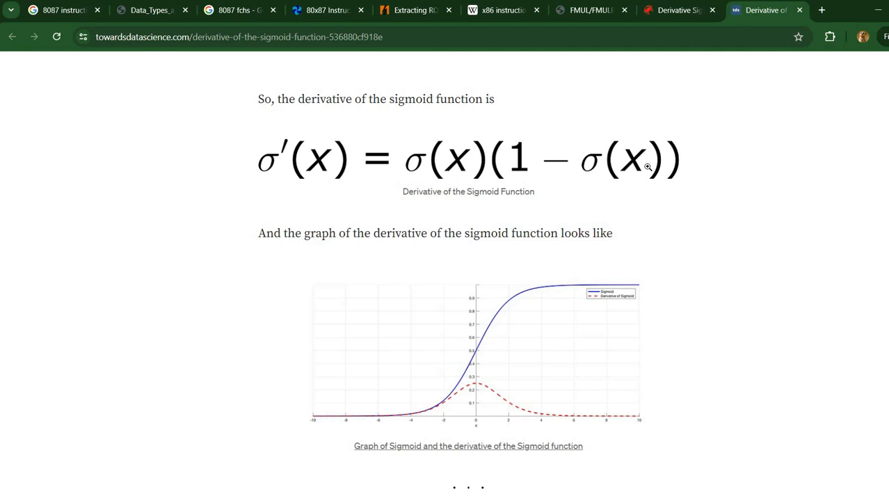
{"action": "mouse_move", "coordinate": [615, 222]}
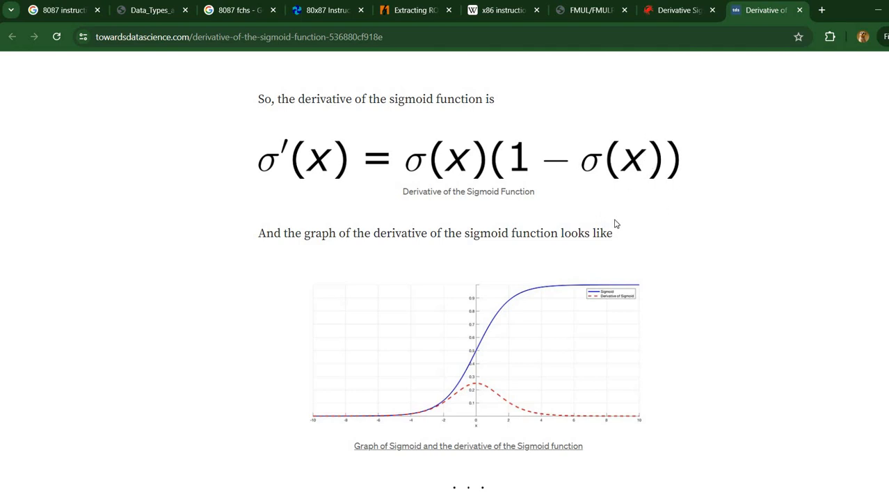
{"action": "mouse_move", "coordinate": [361, 250]}
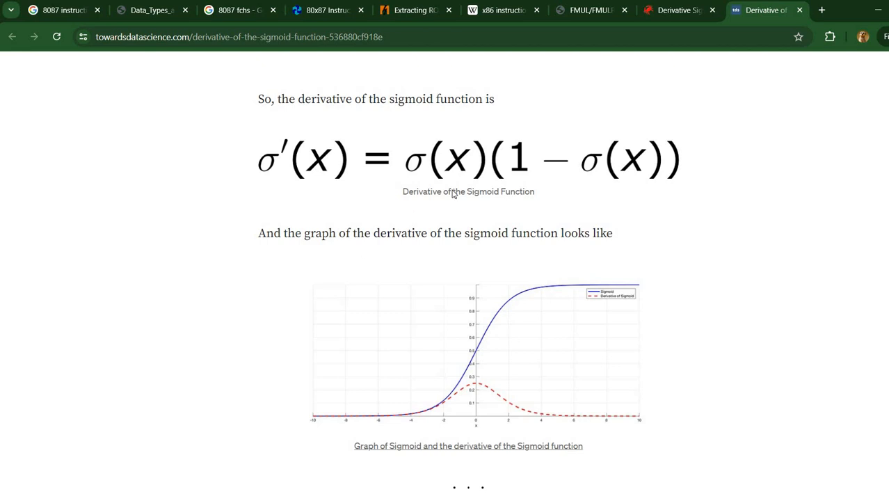
{"action": "mouse_move", "coordinate": [429, 275]}
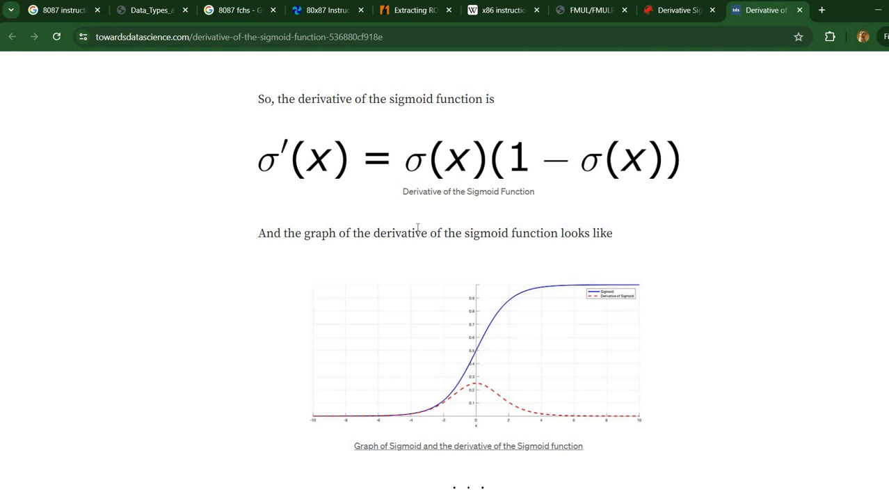
{"action": "mouse_move", "coordinate": [392, 139]}
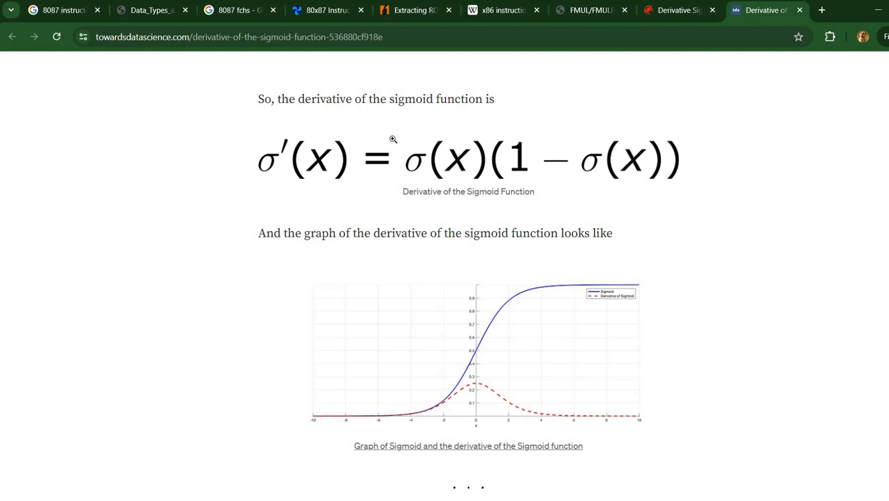
{"action": "mouse_move", "coordinate": [325, 230]}
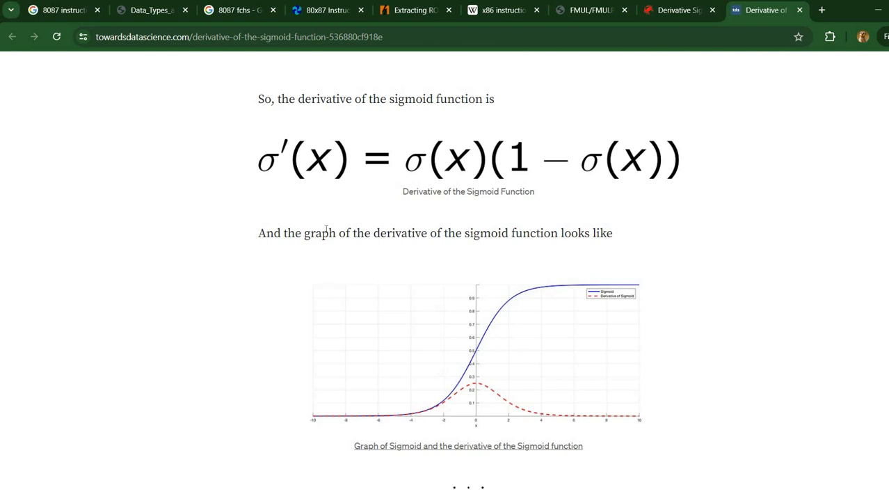
{"action": "mouse_move", "coordinate": [438, 236]}
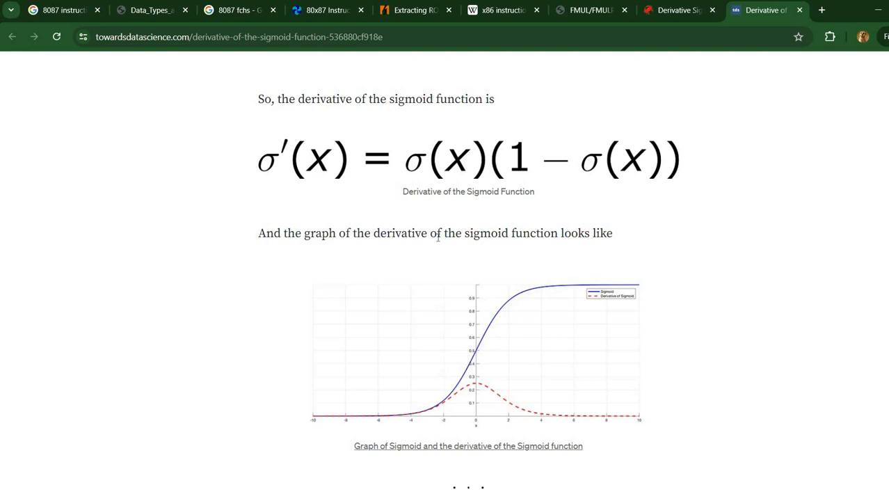
{"action": "mouse_move", "coordinate": [801, 221]}
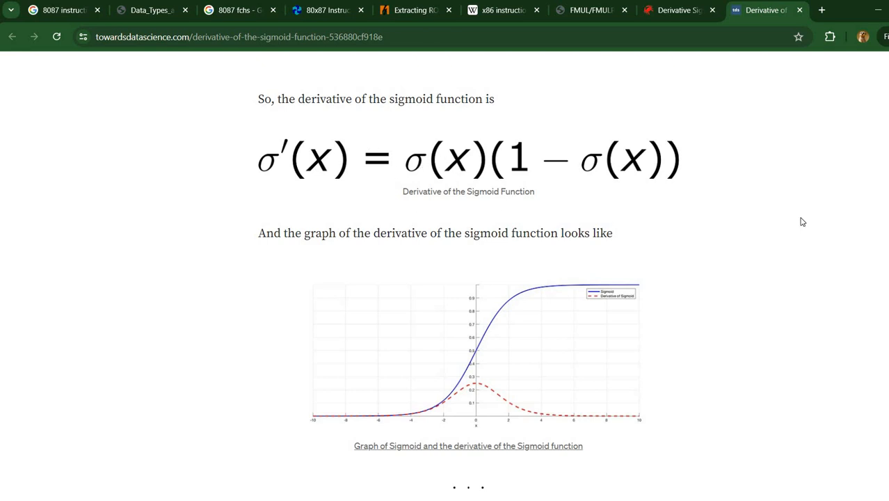
{"action": "mouse_move", "coordinate": [195, 222]}
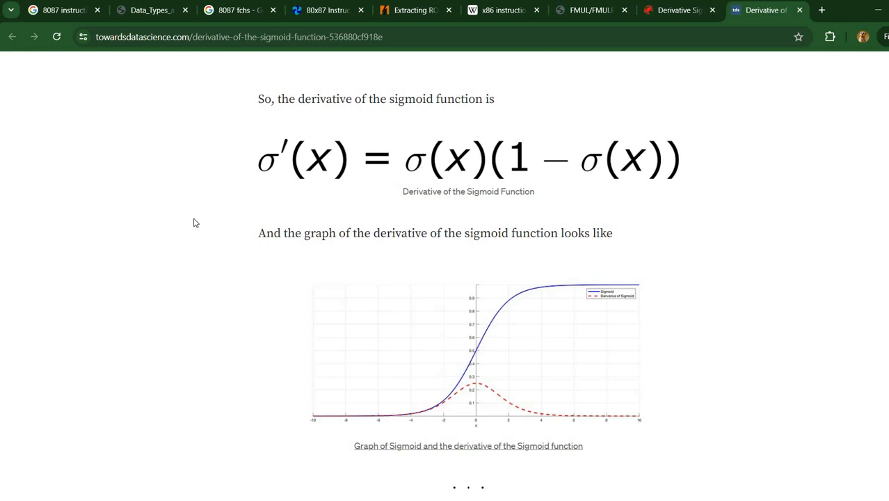
{"action": "mouse_move", "coordinate": [356, 205]}
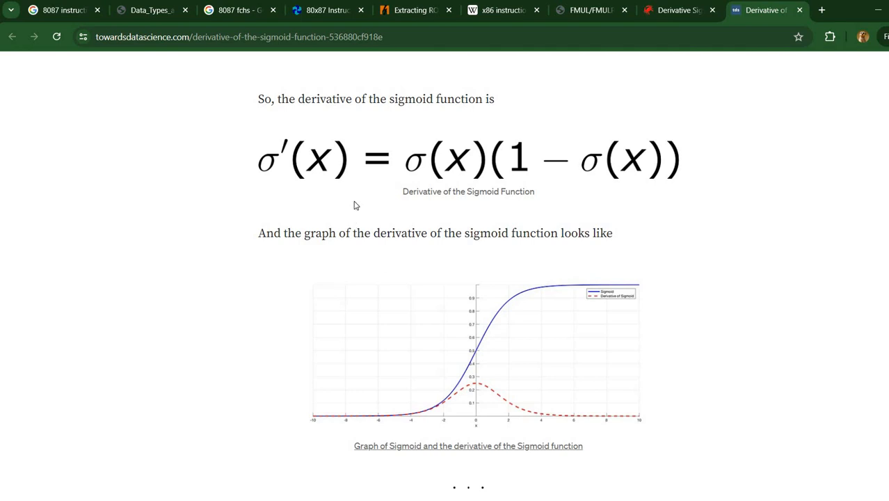
{"action": "mouse_move", "coordinate": [373, 200]}
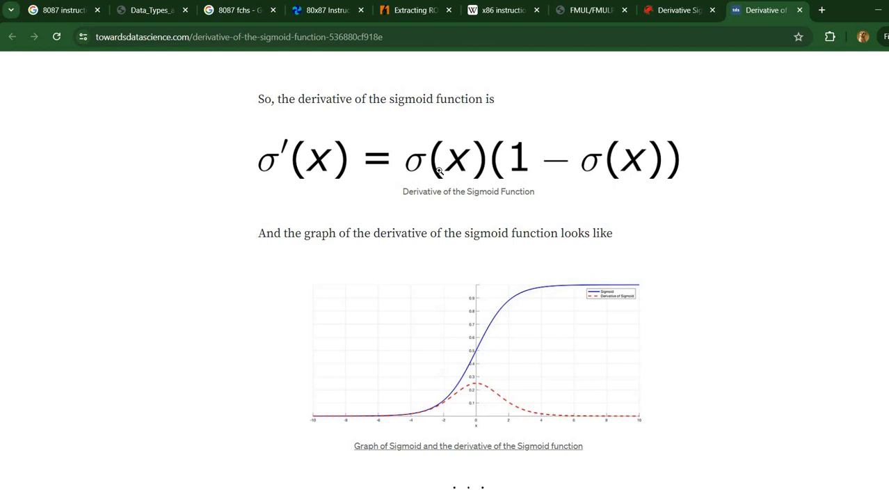
{"action": "mouse_move", "coordinate": [261, 251]}
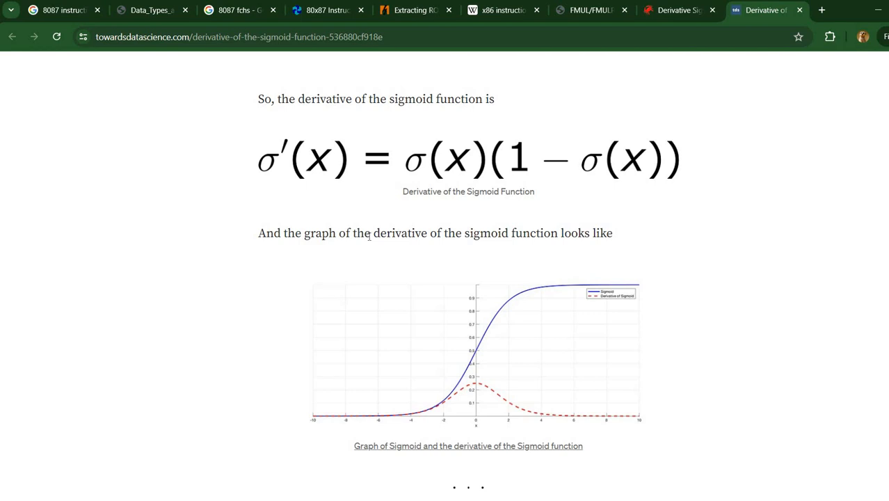
{"action": "mouse_move", "coordinate": [443, 217]}
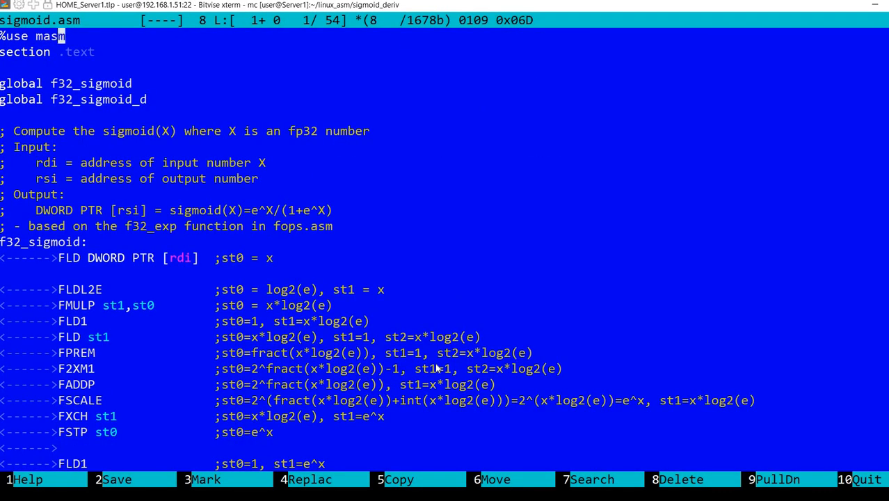
Scroll sigmoid.asm past f32_sigmoid down to the f32_sigmoid_d routine computing s(x)(1−s(x)).
{"action": "key", "text": "Down"}
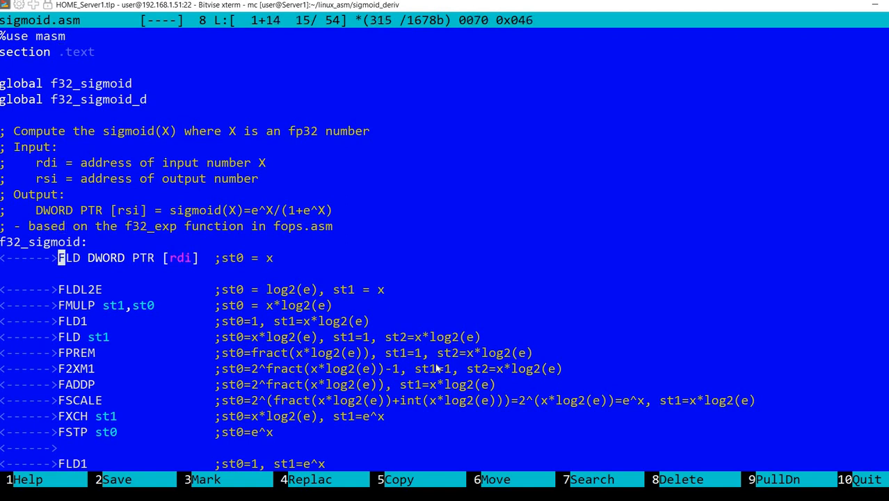
{"action": "scroll", "scroll_direction": "down", "scroll_amount": 3}
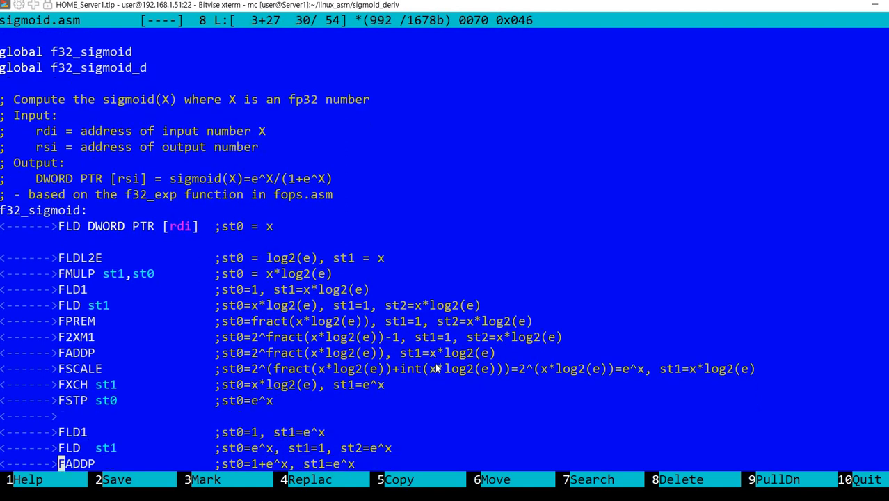
{"action": "scroll", "scroll_direction": "down", "scroll_amount": 3}
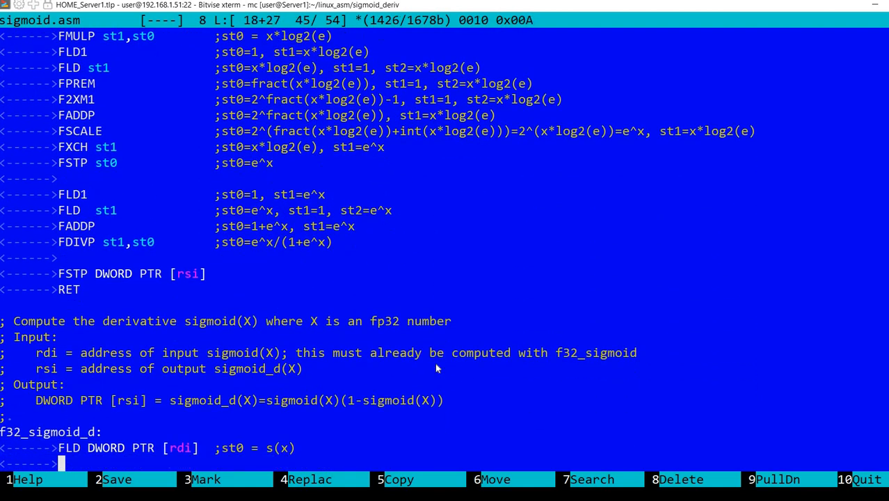
{"action": "scroll", "scroll_direction": "down", "scroll_amount": 3}
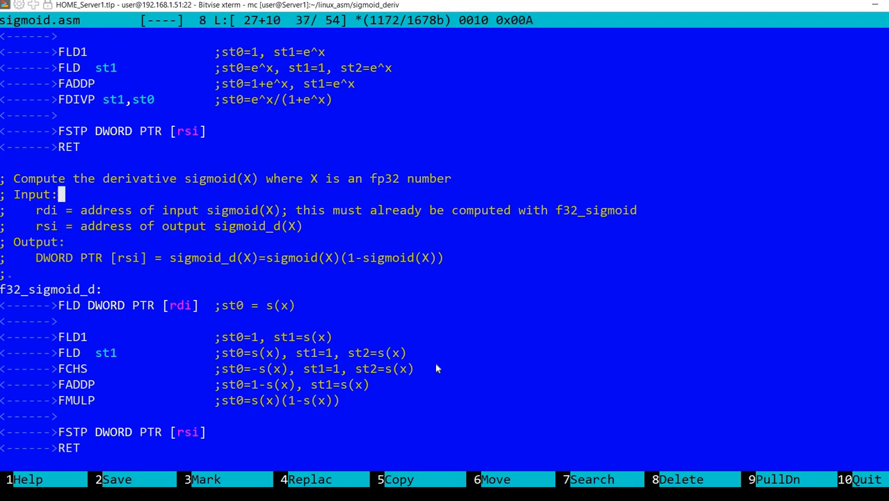
{"action": "key", "text": "Down"}
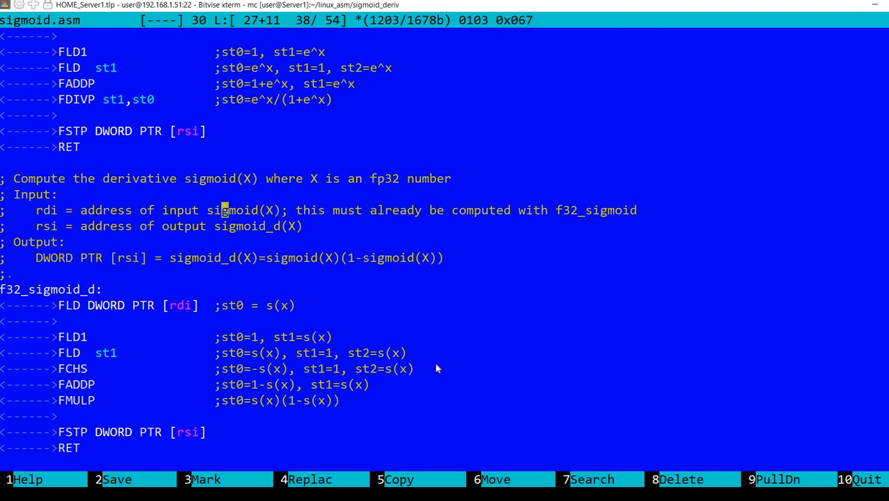
{"action": "key", "text": "Down"}
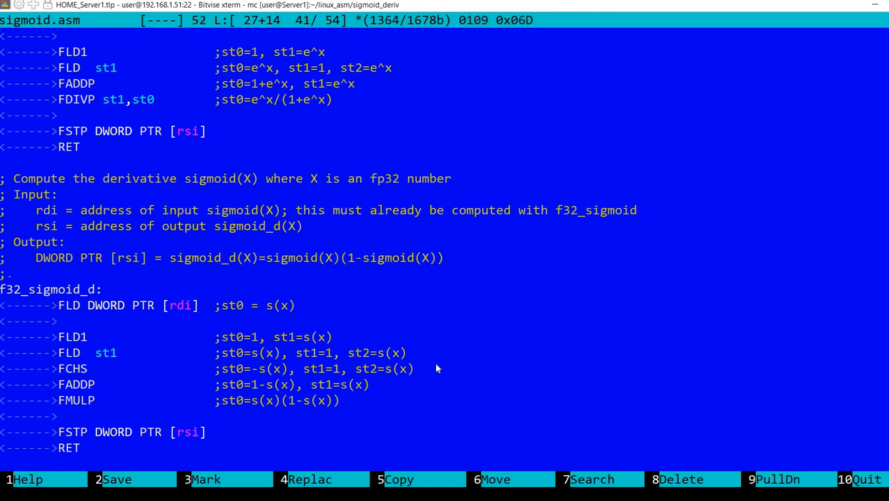
{"action": "left_click", "coordinate": [387, 257]}
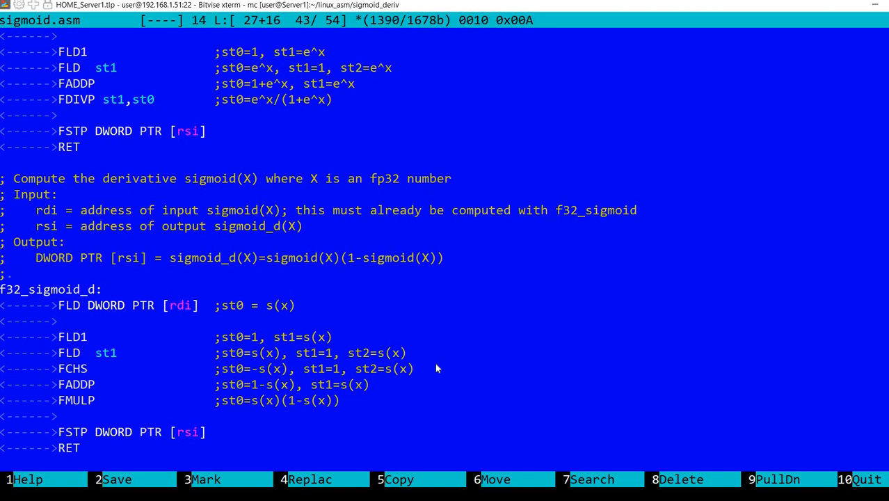
{"action": "left_click", "coordinate": [103, 288]}
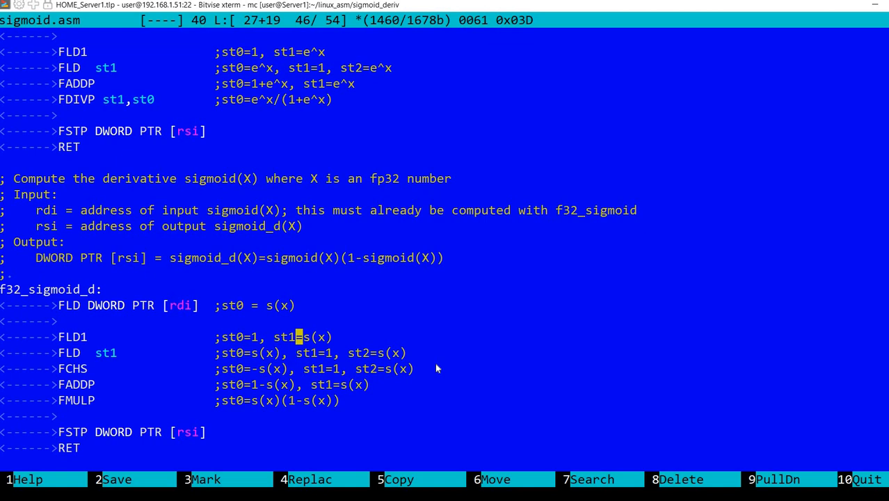
Fix the FCHS line comment in f32_sigmoid_d, save the finished sigmoid.asm and move on to test_sigmoid.asm.
{"action": "key", "text": "Left"}
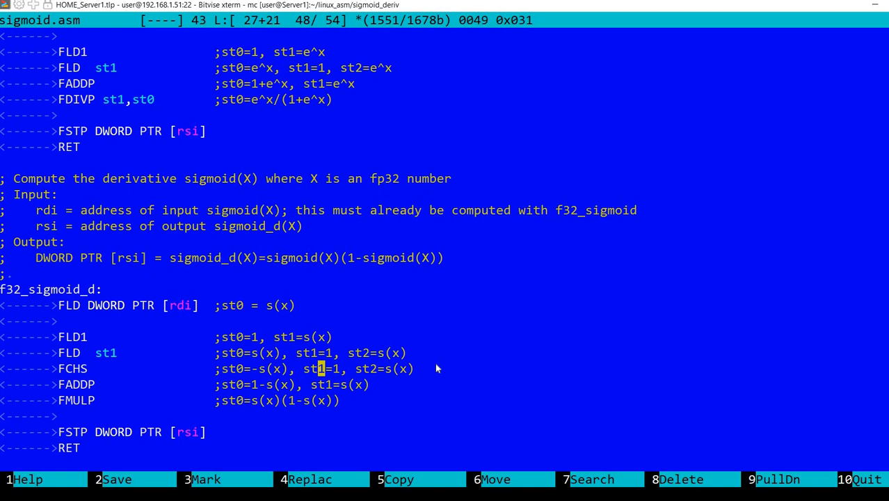
{"action": "key", "text": "Left"}
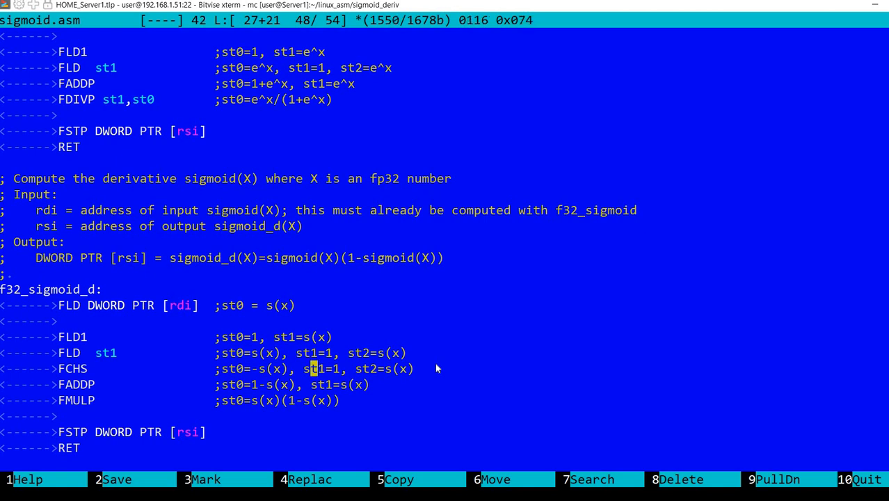
{"action": "key", "text": "Left"}
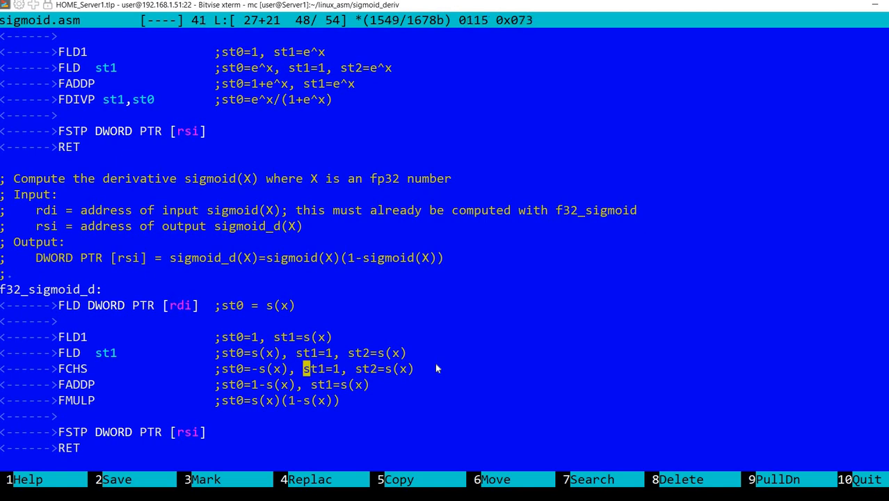
{"action": "key", "text": "Right"}
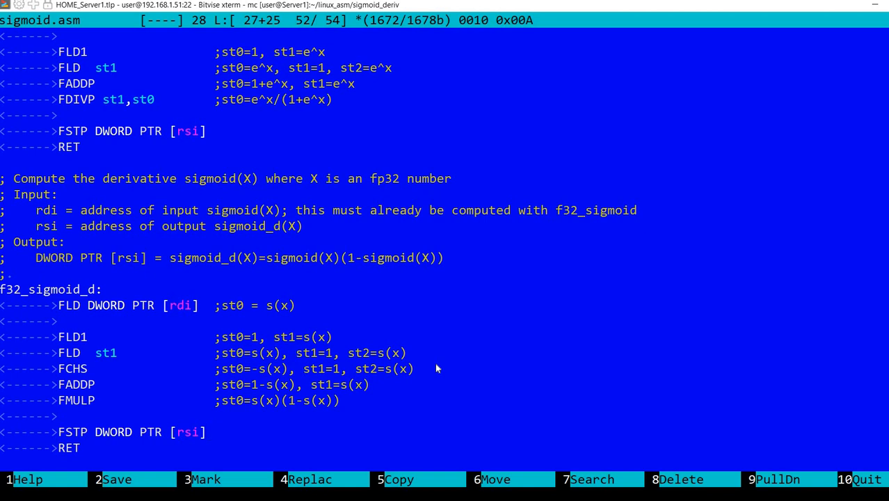
{"action": "key", "text": "ctrl+End"}
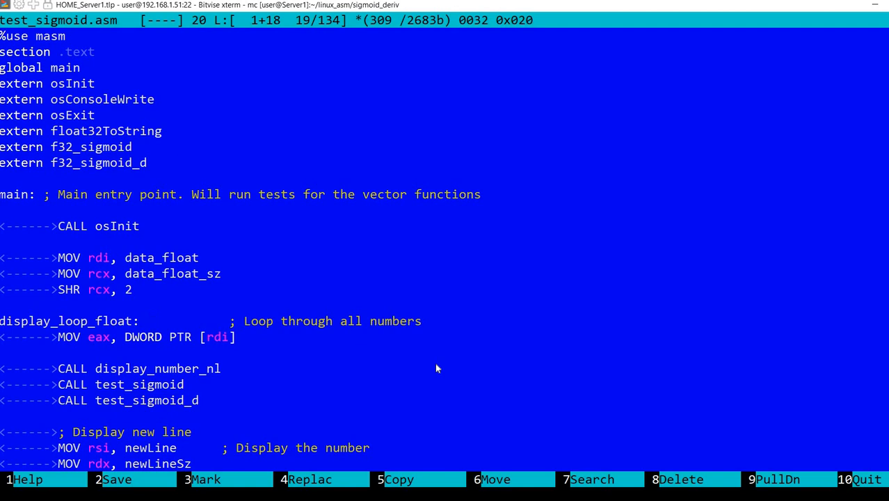
Add msgSigmoidD and data_result DD 0.0 to the .data section and point test_sigmoid's rsi at data_result.
{"action": "left_click", "coordinate": [150, 257]}
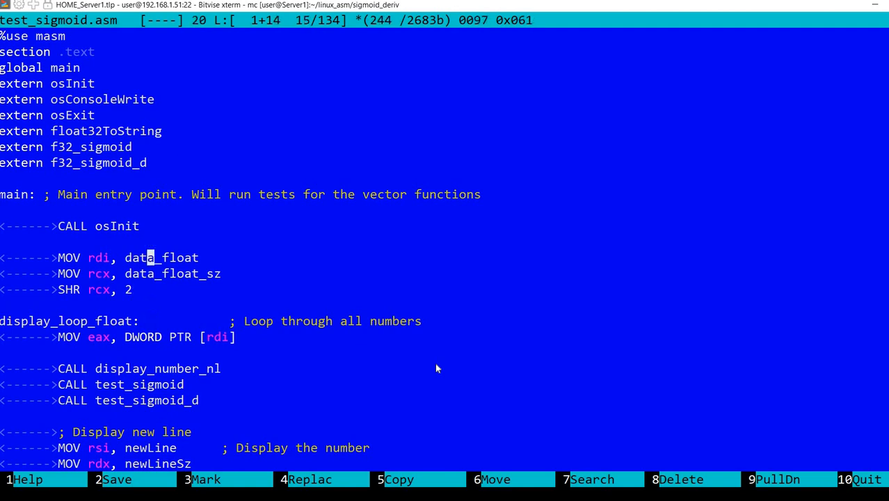
{"action": "scroll", "scroll_direction": "down", "scroll_amount": 3}
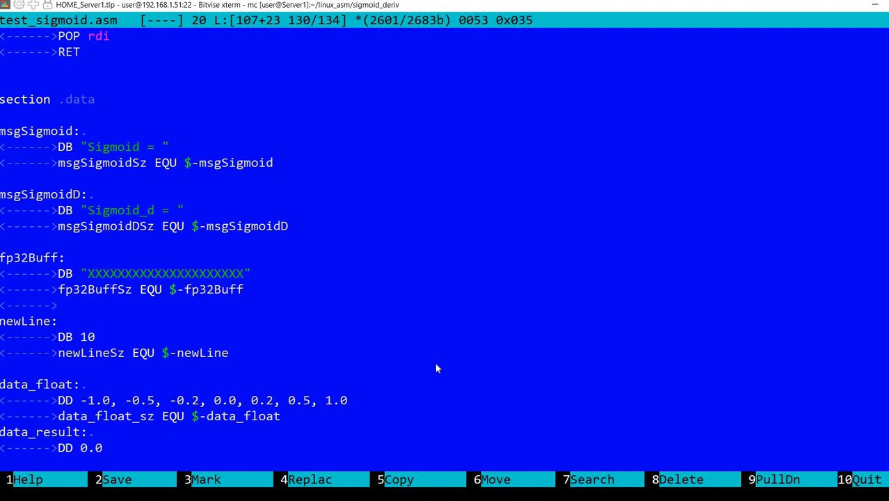
{"action": "left_click", "coordinate": [345, 400]}
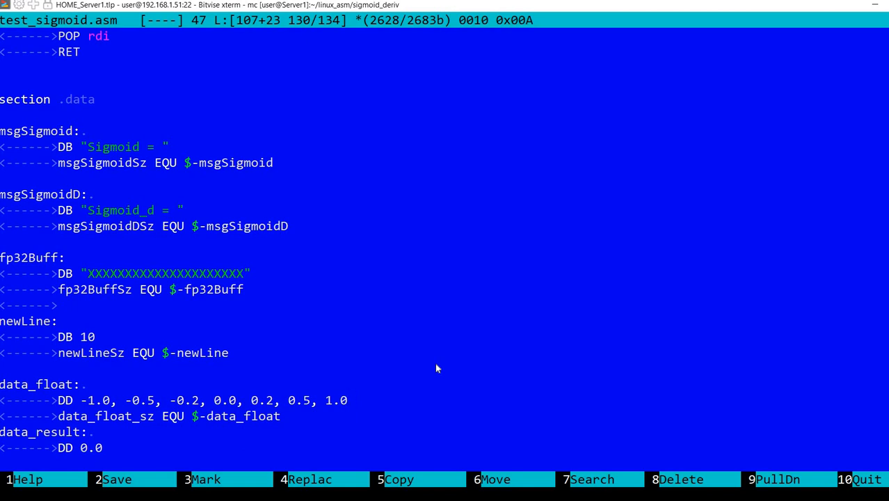
{"action": "left_click", "coordinate": [347, 401]}
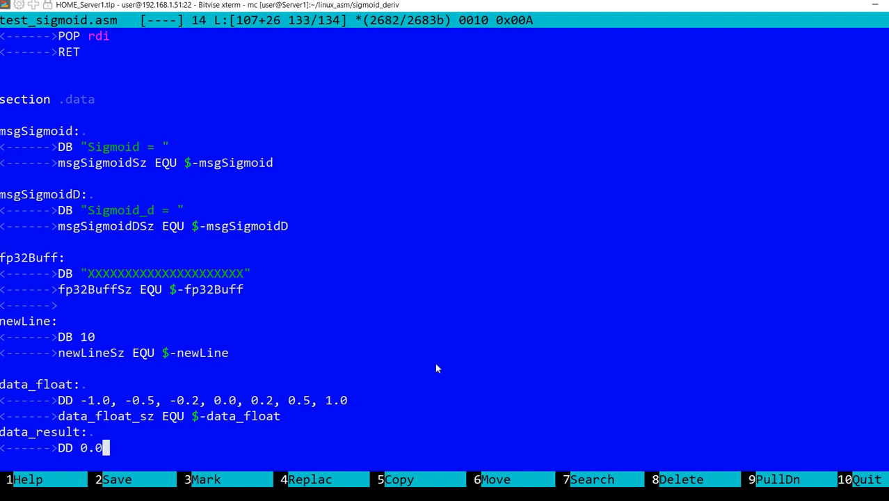
{"action": "key", "text": "Up"}
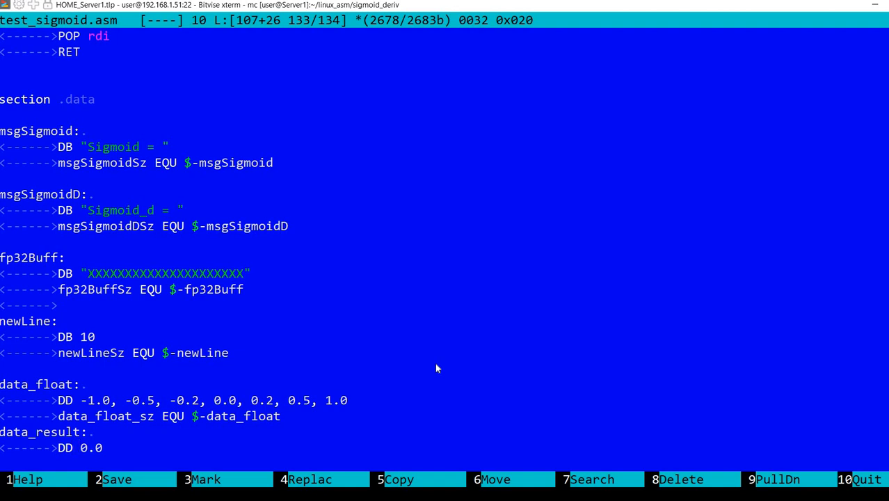
{"action": "left_click", "coordinate": [76, 448]}
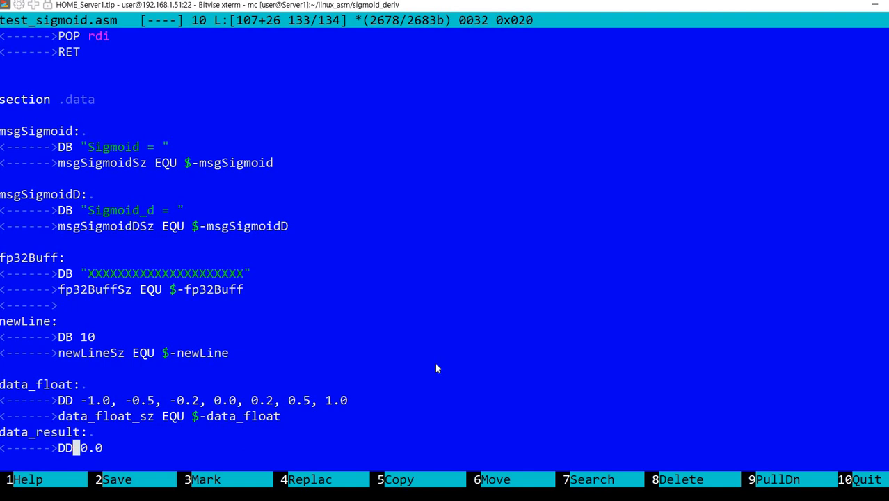
{"action": "scroll", "scroll_direction": "up", "scroll_amount": 3}
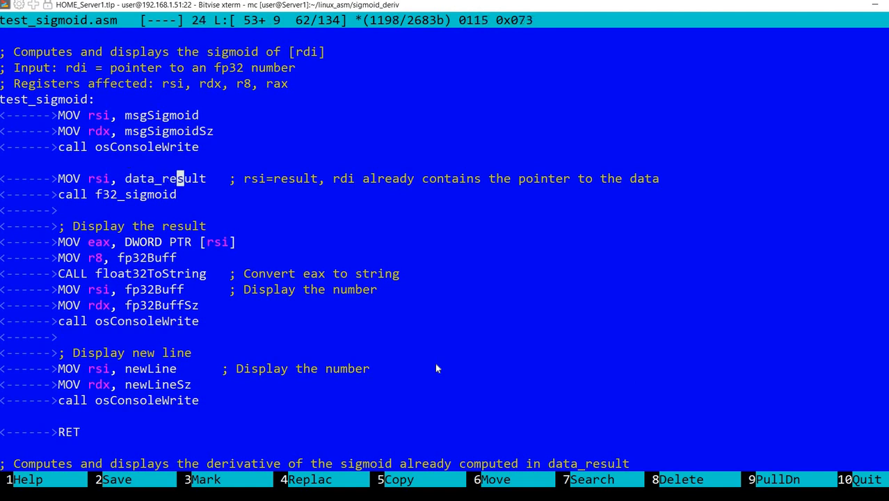
Write test_sigmoid_d calling f32_sigmoid_d on data_result and displaying it, save and quit the editor.
{"action": "scroll", "scroll_direction": "down", "scroll_amount": 3}
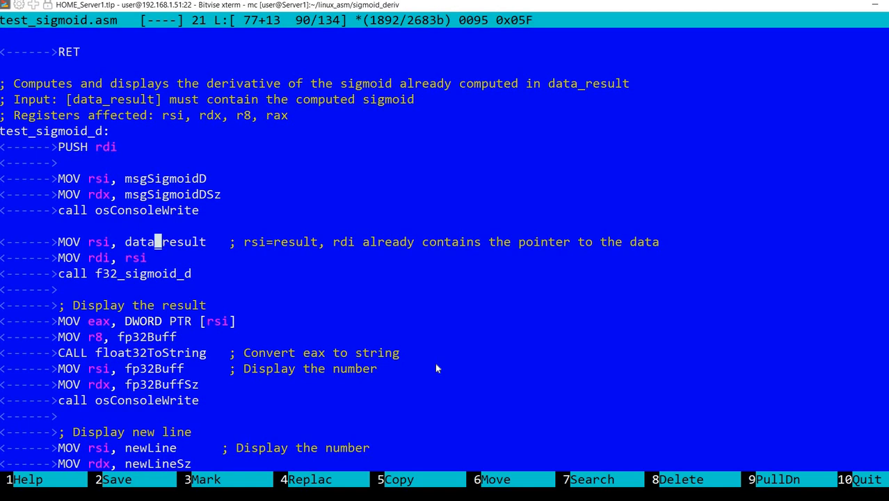
{"action": "key", "text": "Left"}
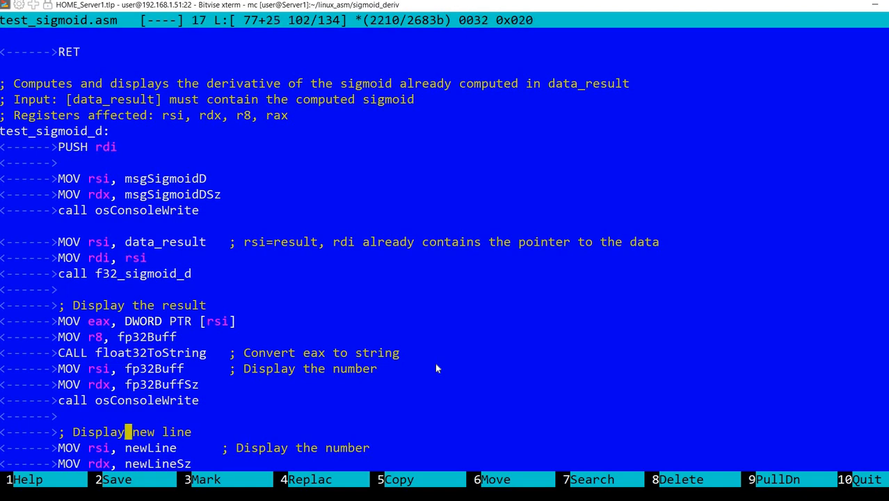
{"action": "scroll", "scroll_direction": "down", "scroll_amount": 3}
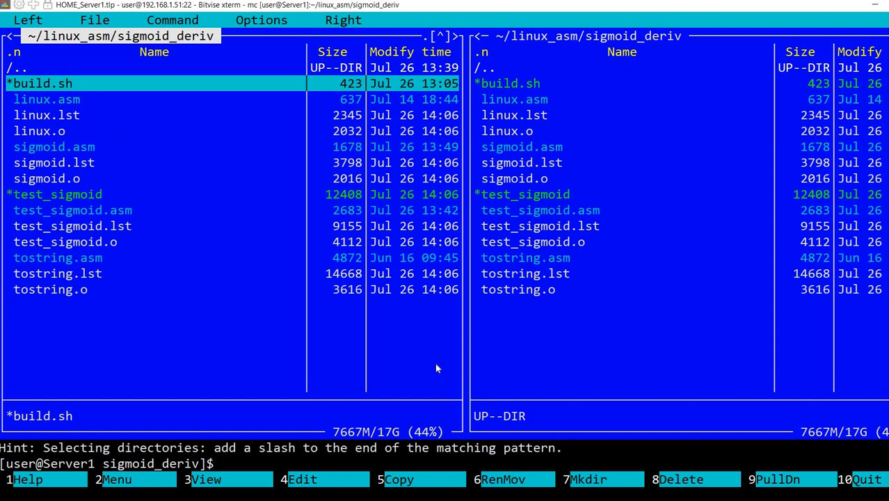
Run ./build.sh then ./test_sigmoid, printing Sigmoid and Sigmoid_d values such as 0.5 and 0.25 at zero.
{"action": "left_click", "coordinate": [54, 195]}
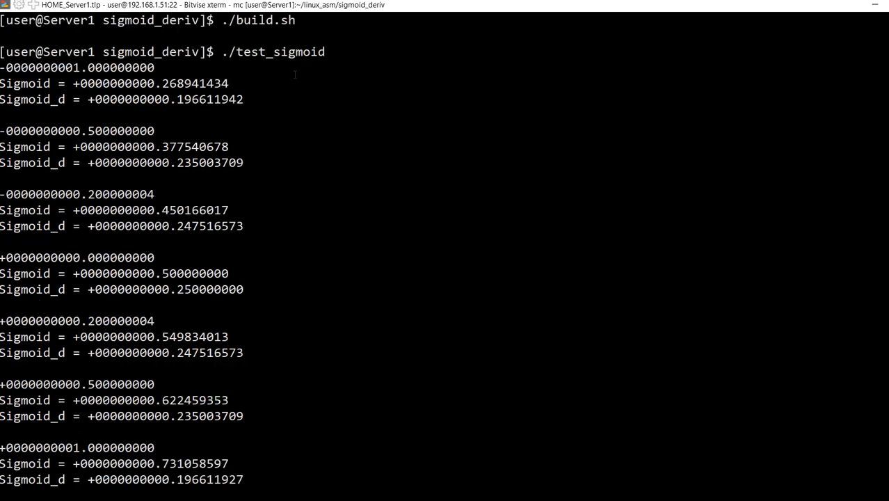
{"action": "mouse_move", "coordinate": [252, 151]}
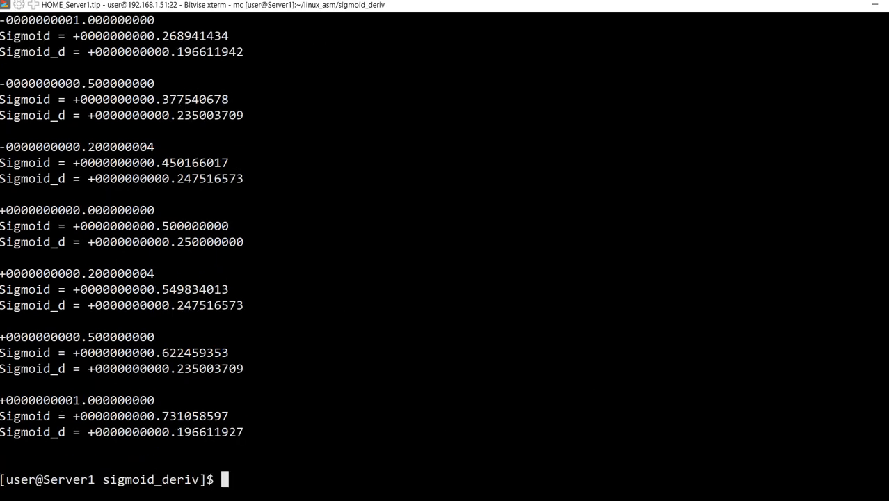
{"action": "left_click", "coordinate": [765, 10]}
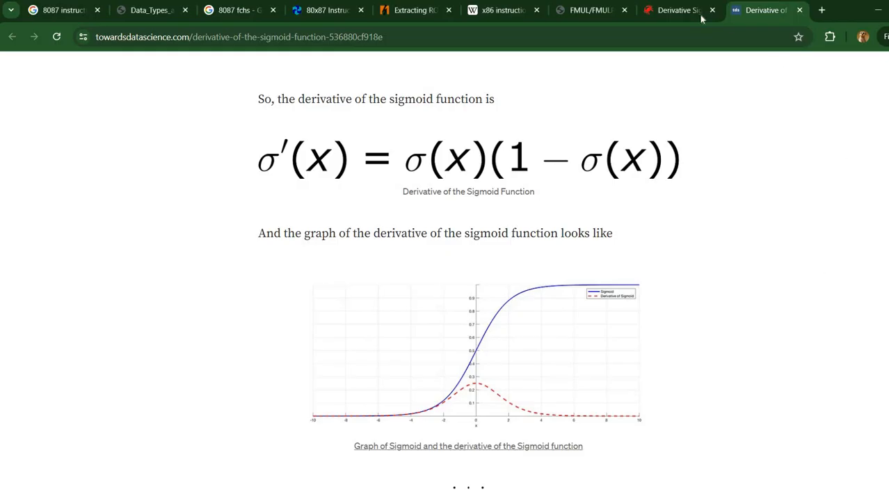
{"action": "left_click", "coordinate": [675, 10]}
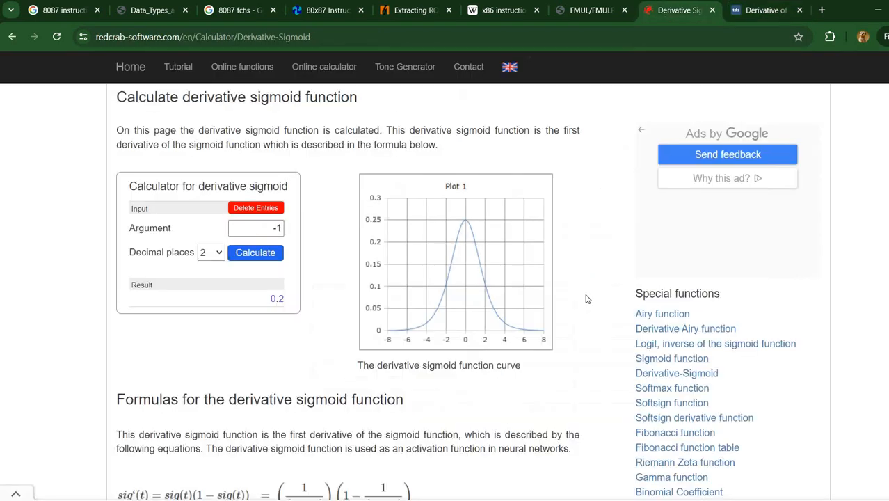
{"action": "mouse_move", "coordinate": [581, 295]}
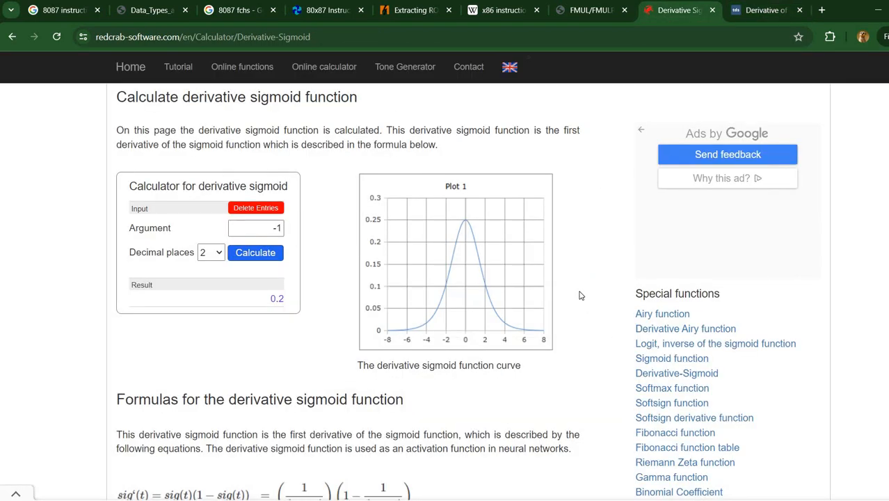
{"action": "mouse_move", "coordinate": [352, 172]}
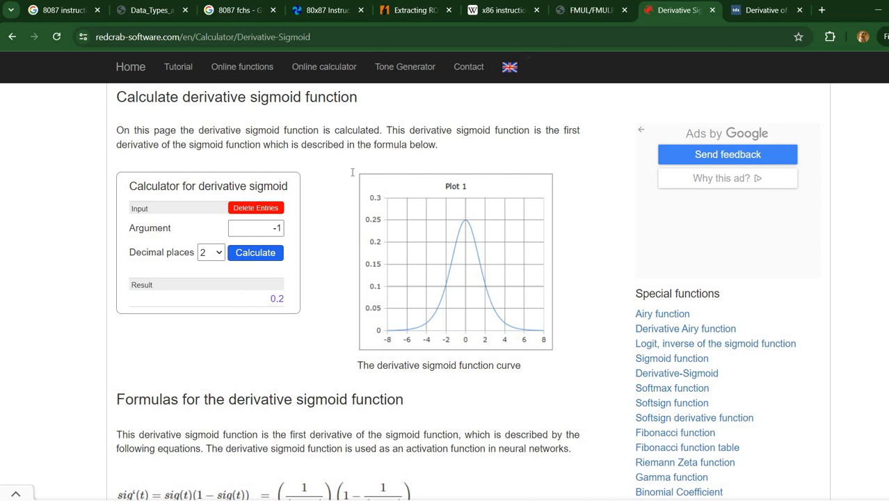
{"action": "mouse_move", "coordinate": [409, 332]}
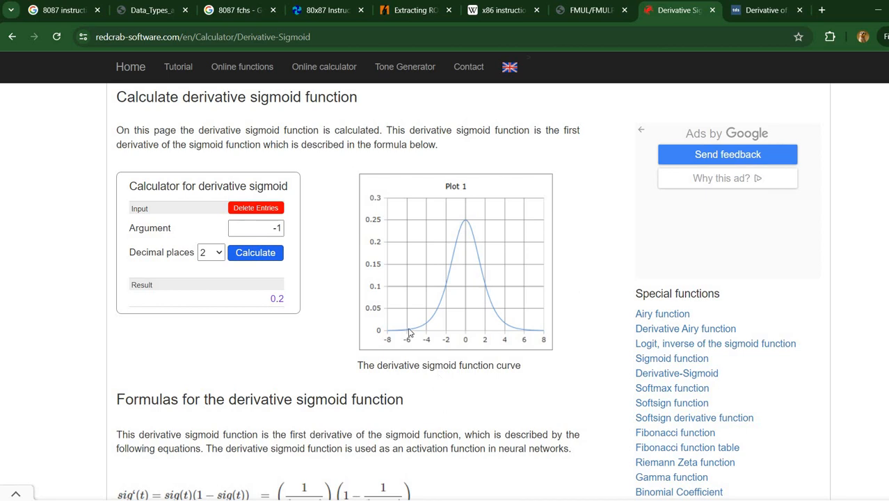
{"action": "mouse_move", "coordinate": [545, 381]}
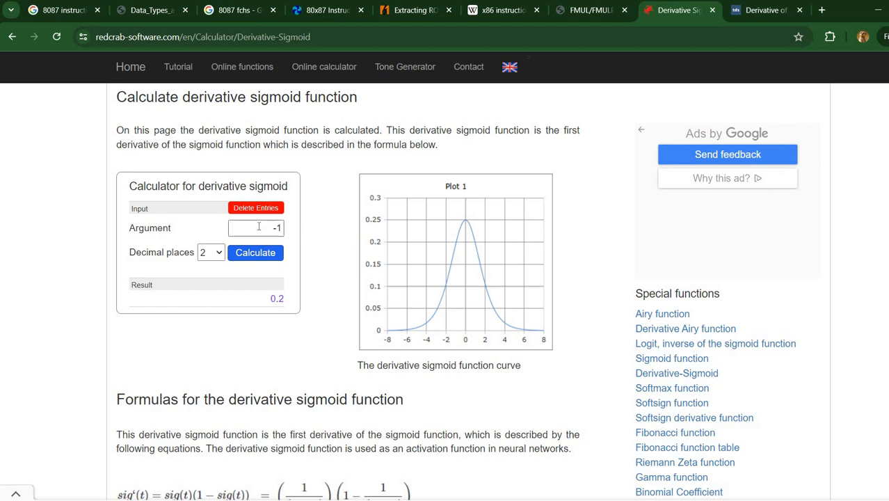
{"action": "left_click", "coordinate": [256, 228]}
{"action": "type", "text": "0.5"}
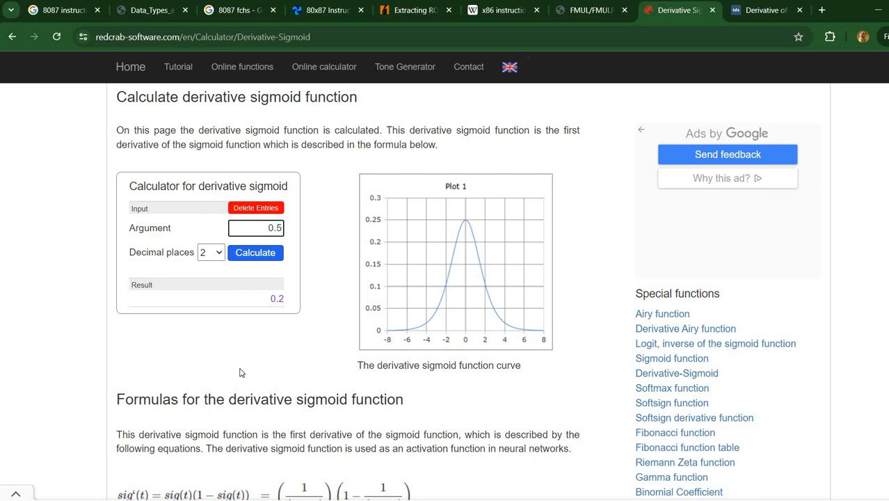
{"action": "left_click", "coordinate": [256, 252]}
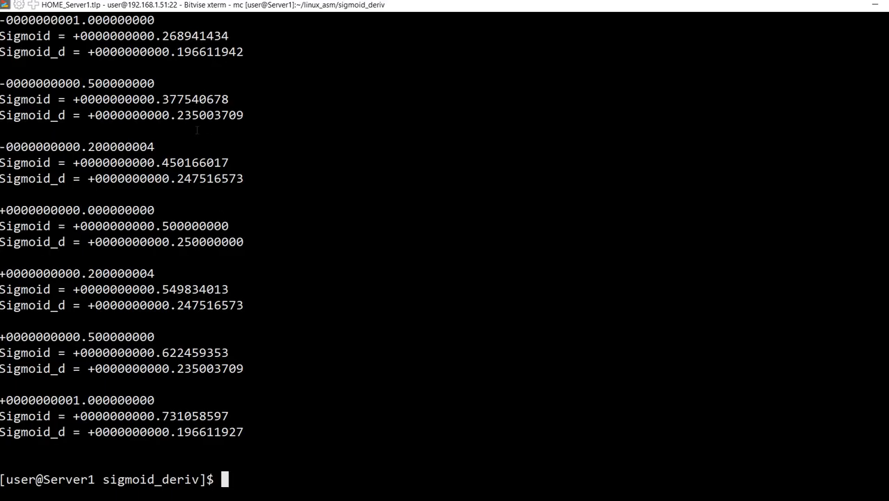
{"action": "mouse_move", "coordinate": [299, 328]}
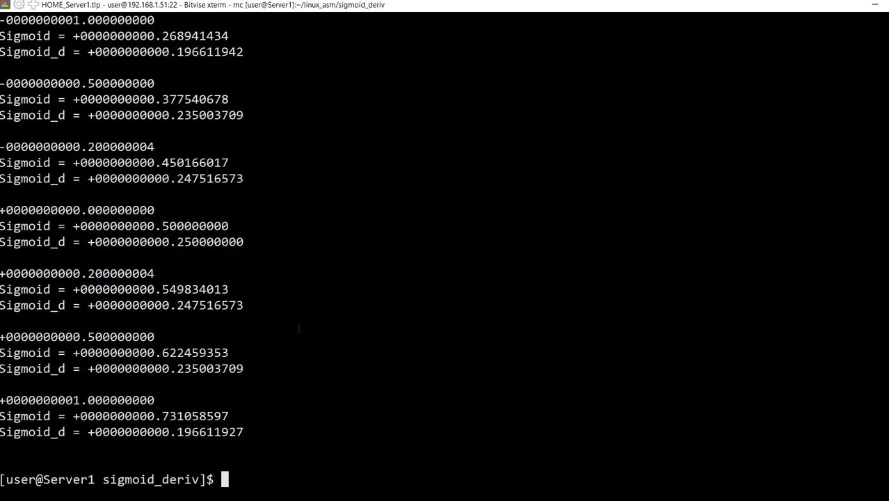